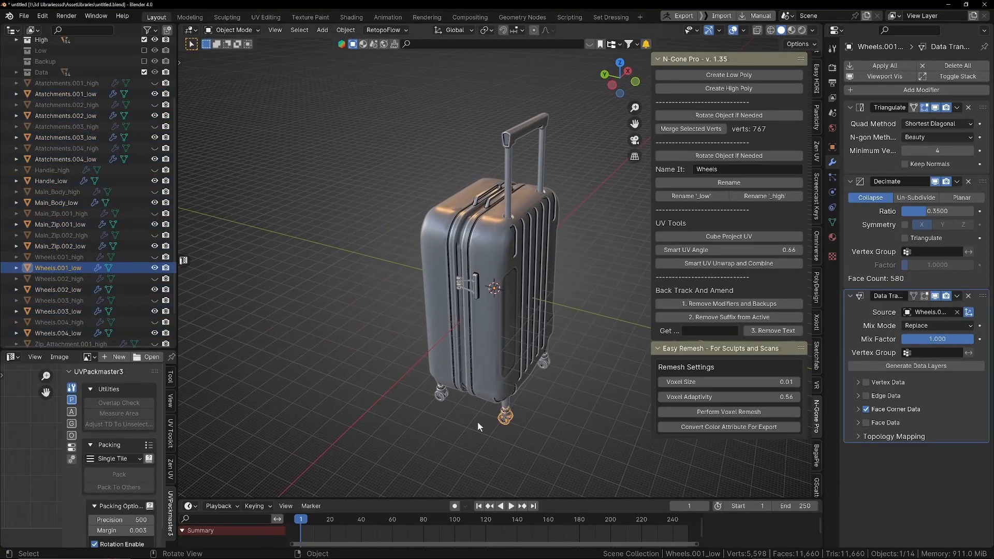
Select all 28 high- and low-poly luggage objects in Blender's Outliner.
{"action": "left_click", "coordinate": [60, 224]}
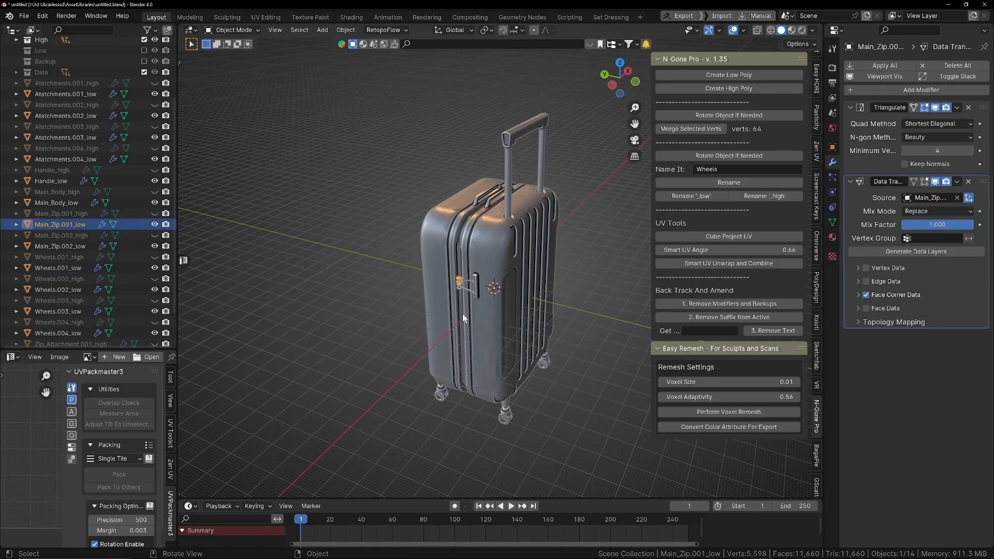
{"action": "scroll", "scroll_direction": "up", "scroll_amount": 3}
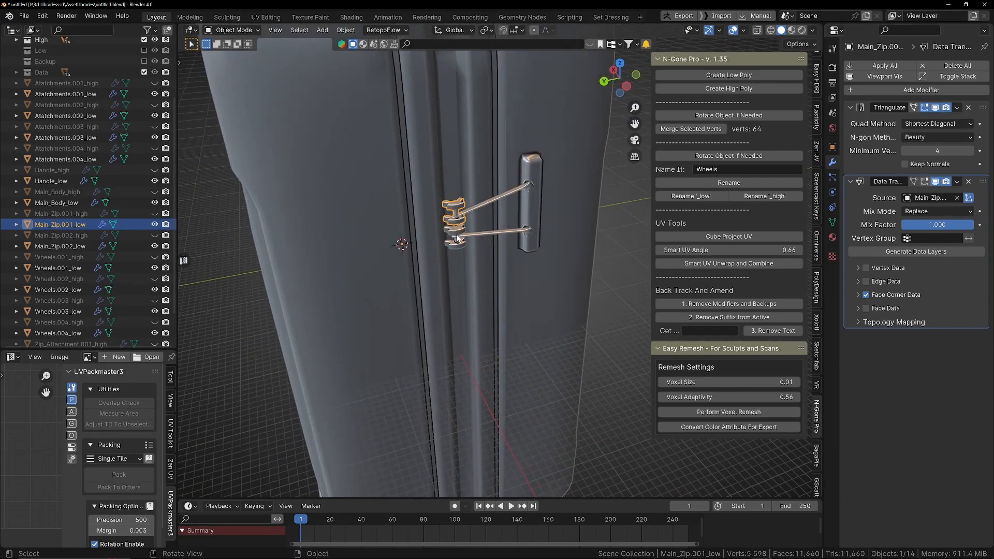
{"action": "key", "text": "Tab"}
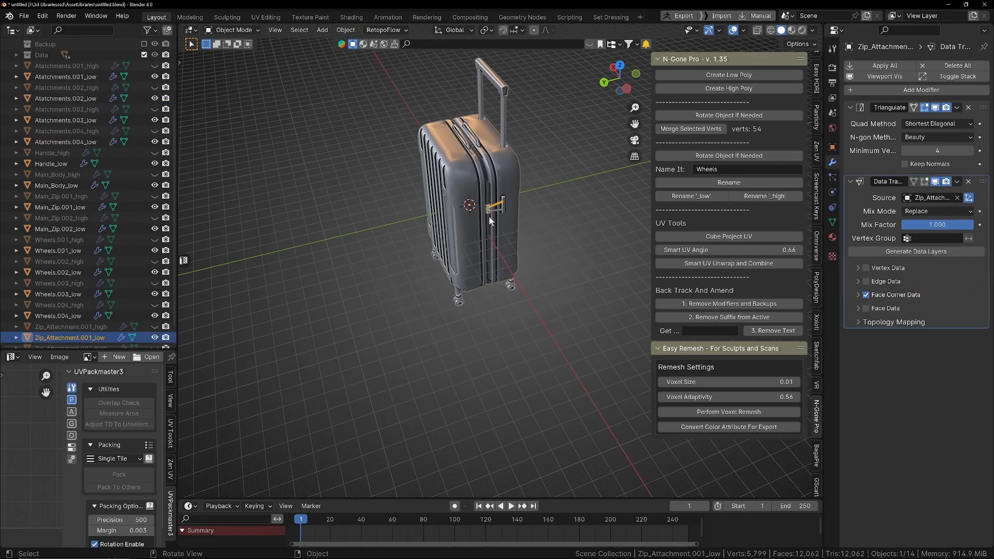
{"action": "left_click", "coordinate": [56, 185]}
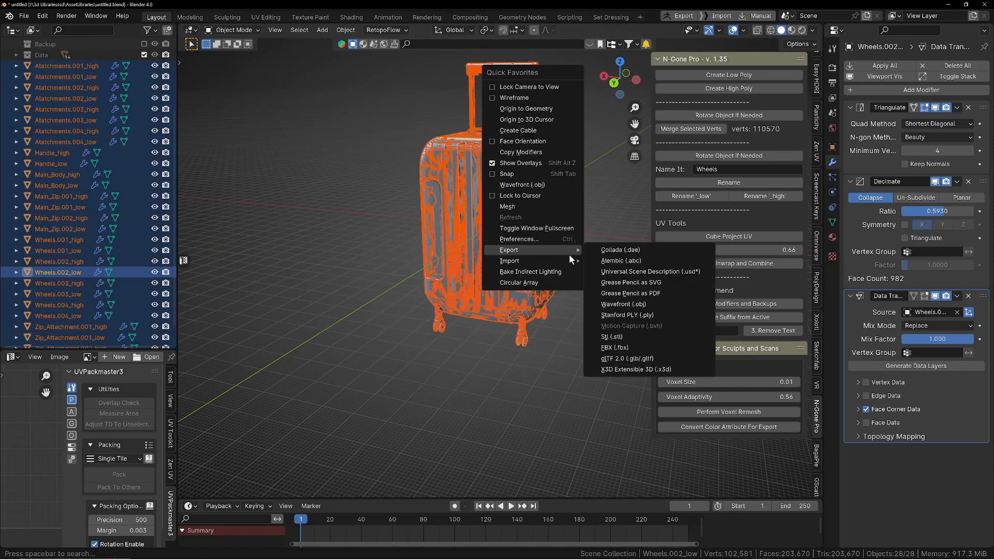
{"action": "mouse_move", "coordinate": [612, 336]}
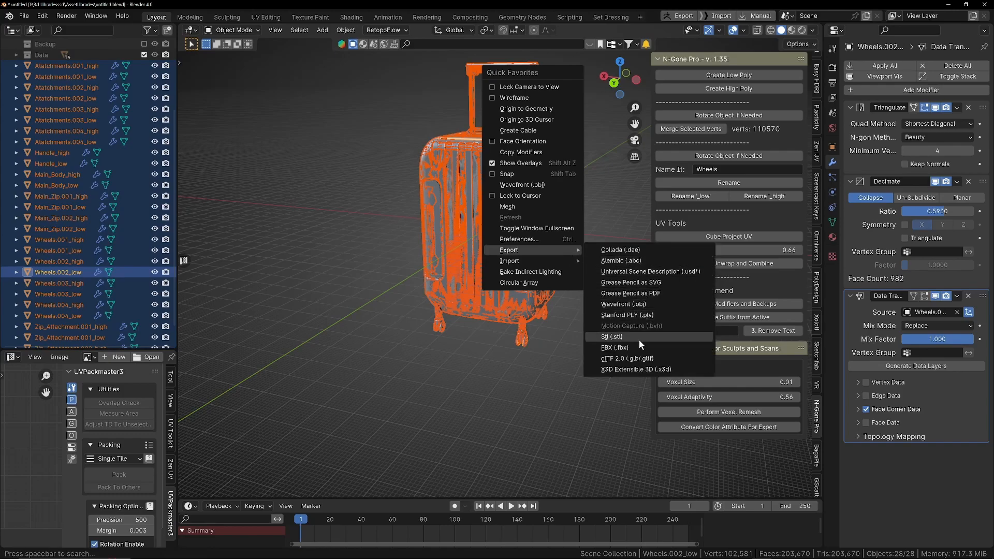
{"action": "mouse_move", "coordinate": [639, 347]}
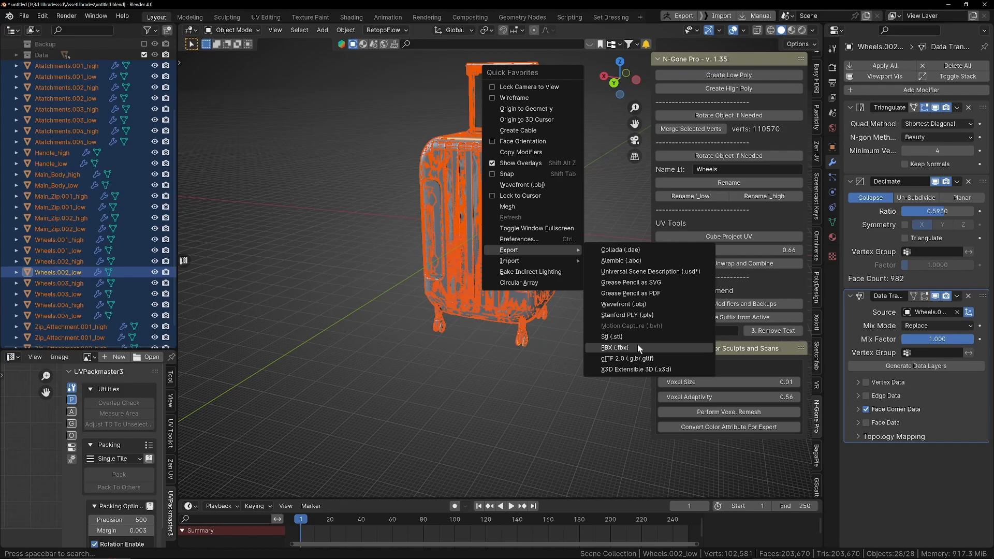
{"action": "mouse_move", "coordinate": [310, 364]}
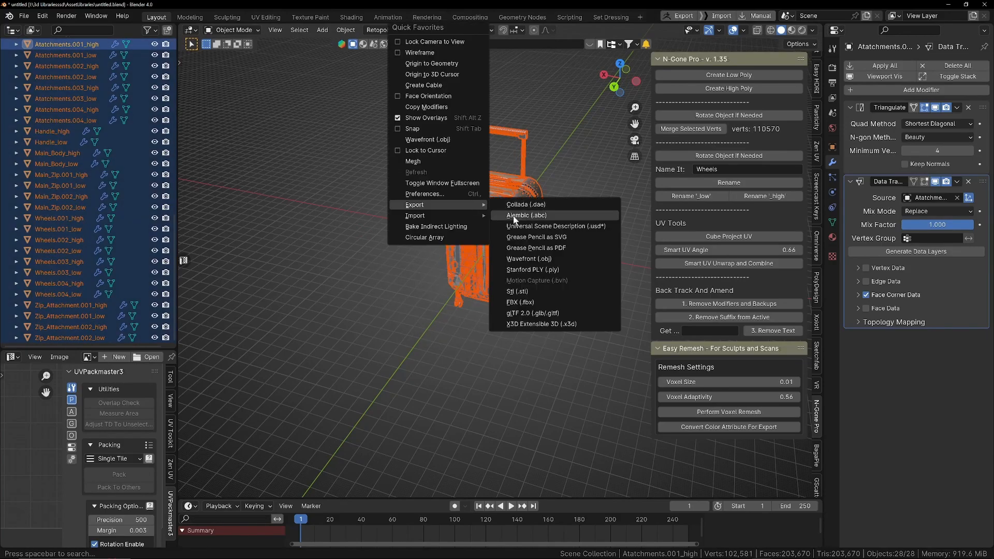
Export the selection as FBX, overwriting LuggageBake.fbx in the Luggage folder.
{"action": "left_click", "coordinate": [519, 302]}
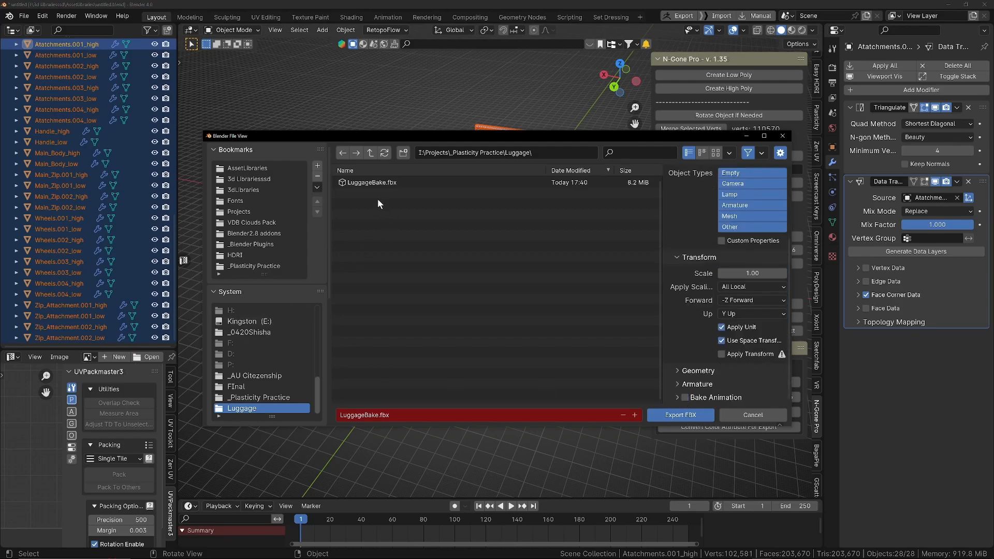
{"action": "left_click", "coordinate": [371, 182]}
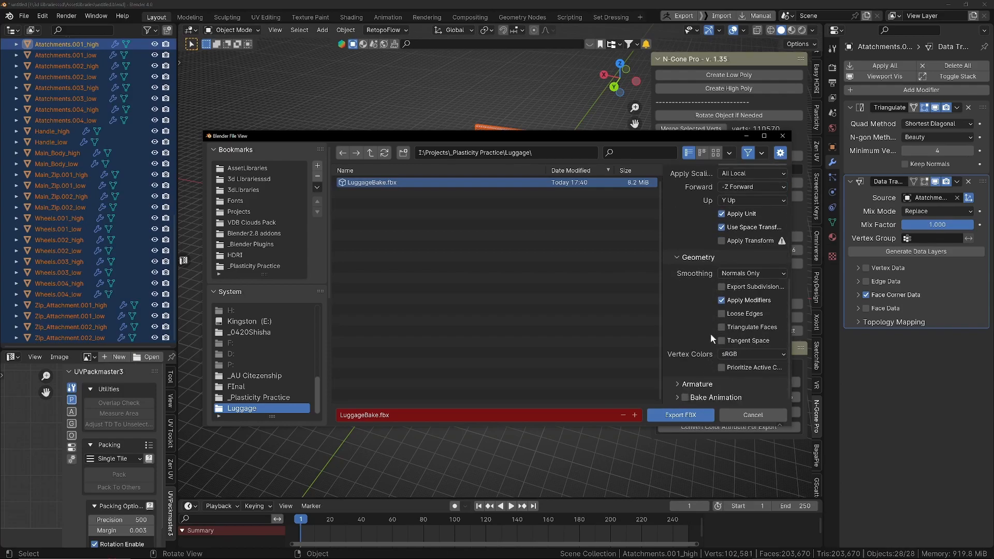
{"action": "mouse_move", "coordinate": [730, 300]}
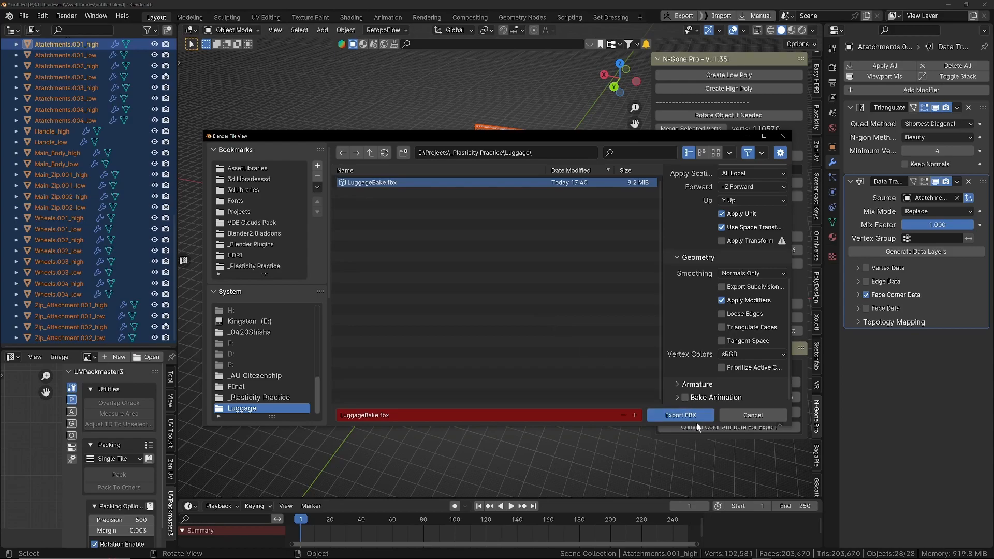
{"action": "mouse_move", "coordinate": [699, 426]}
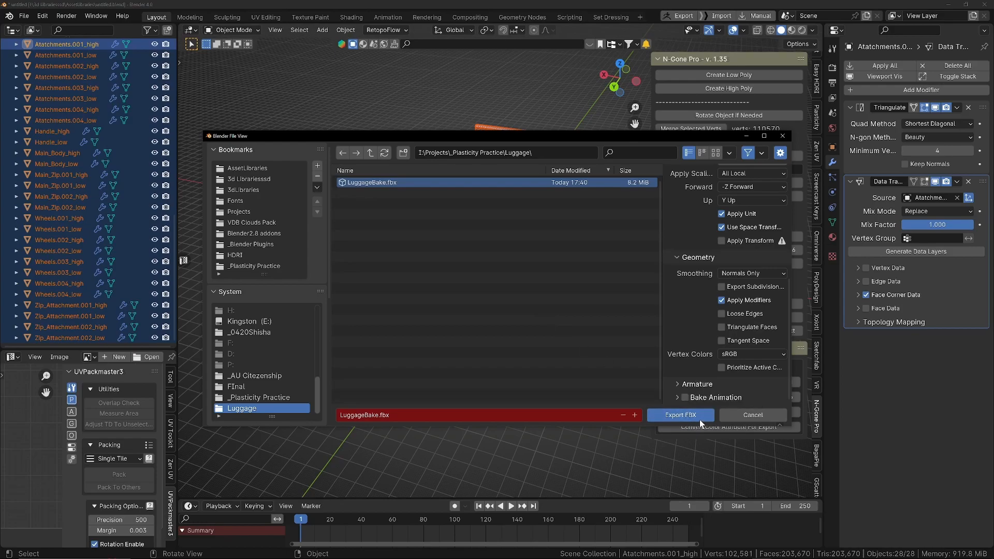
{"action": "left_click", "coordinate": [678, 415]}
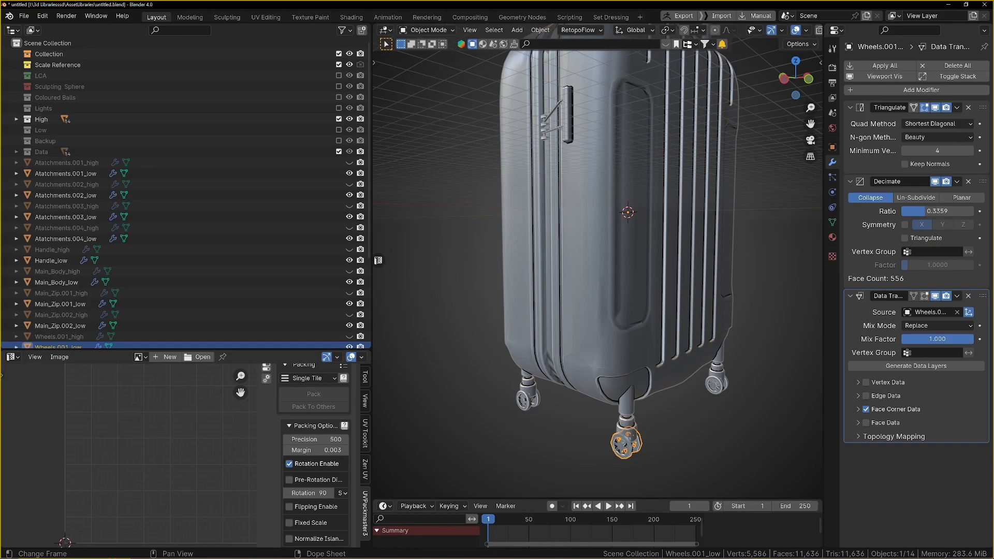
{"action": "mouse_move", "coordinate": [547, 248]}
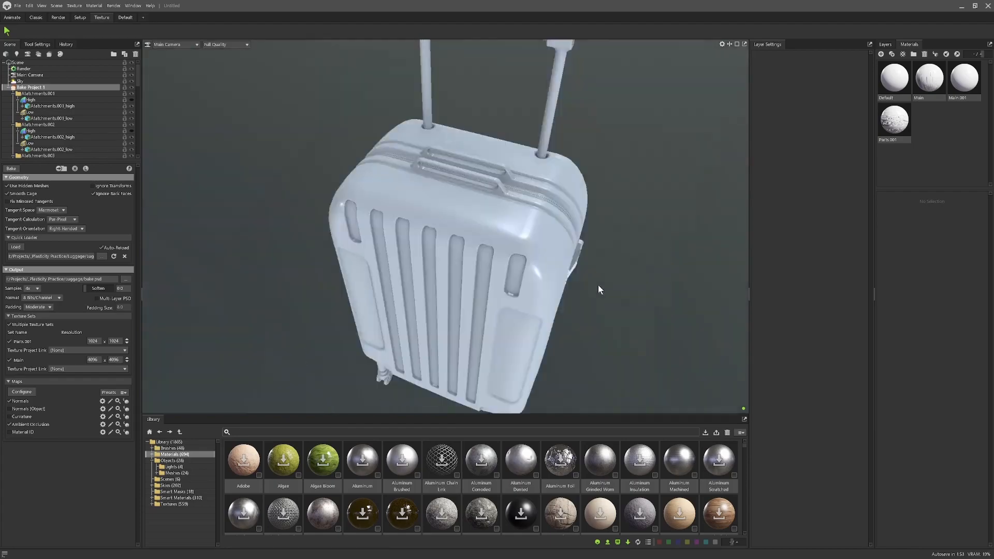
{"action": "left_click_drag", "start_coordinate": [599, 290], "coordinate": [494, 245]}
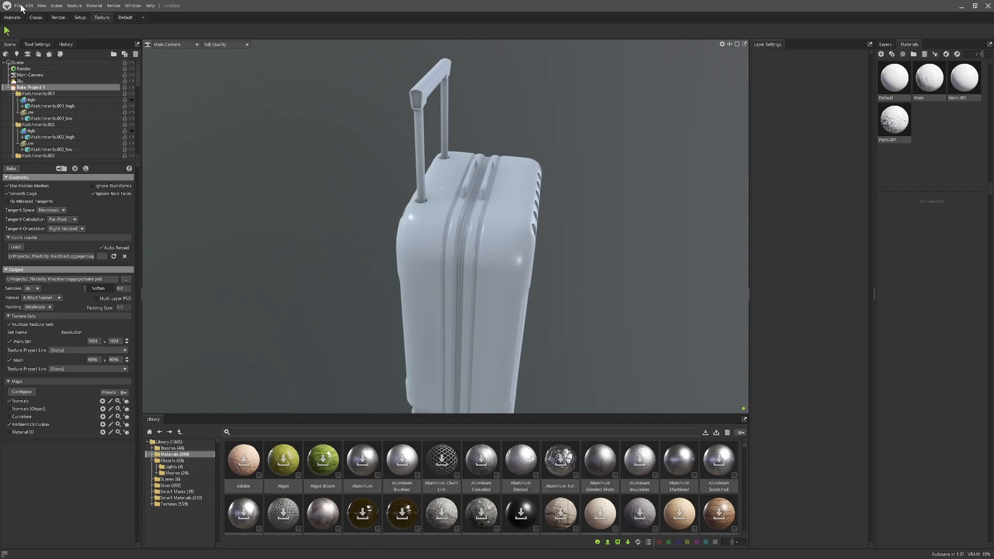
Start a new scene without saving, then add and select Bake Project 1.
{"action": "left_click", "coordinate": [31, 15]}
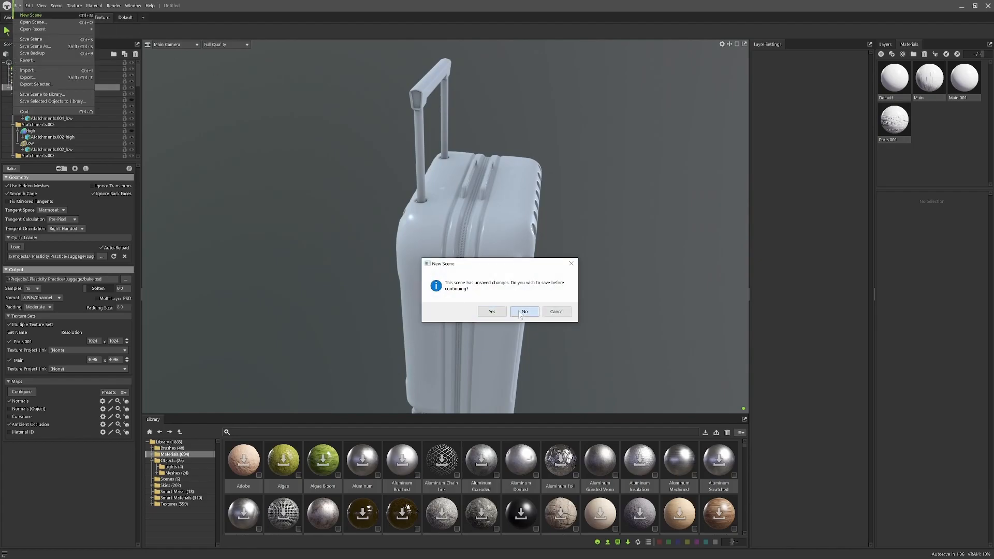
{"action": "left_click", "coordinate": [524, 311]}
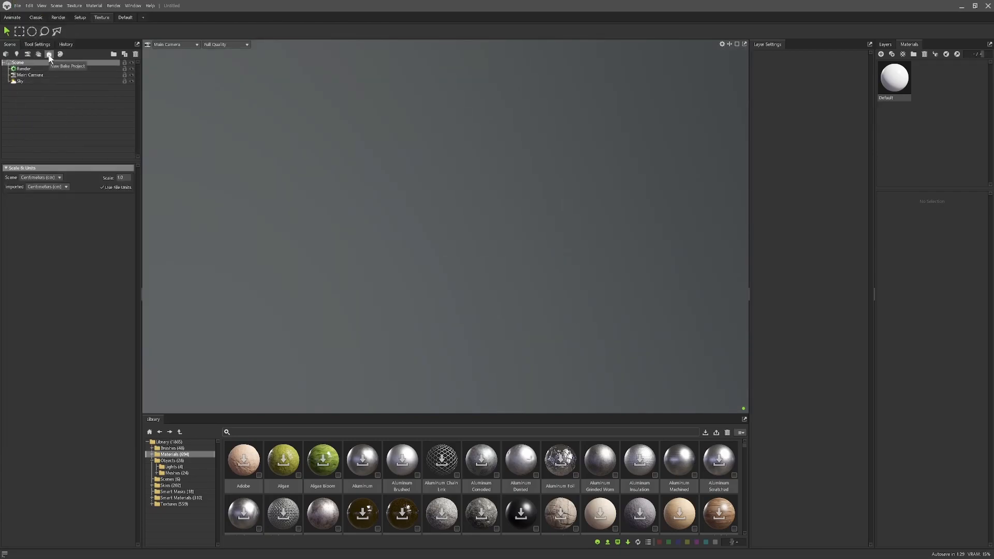
{"action": "left_click", "coordinate": [48, 54]}
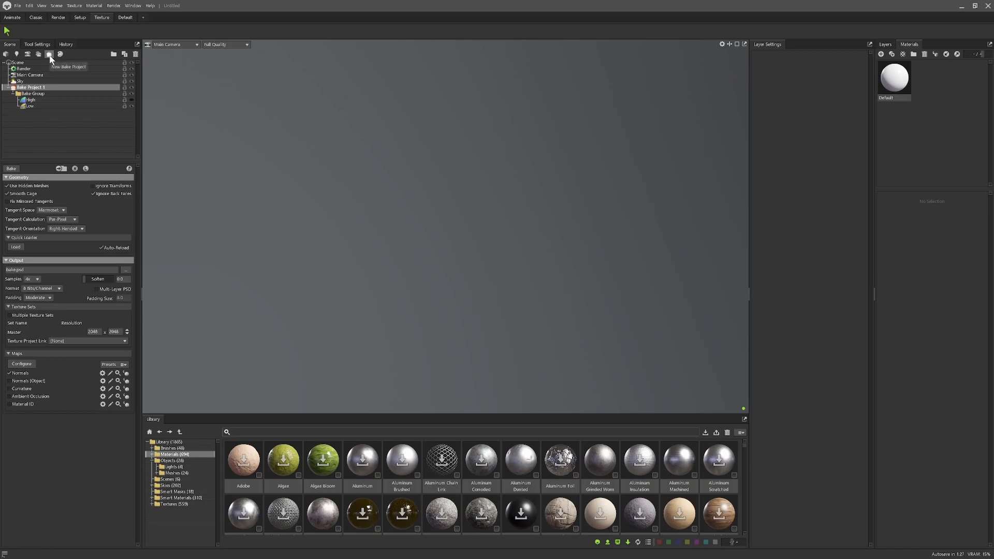
{"action": "left_click", "coordinate": [17, 5]}
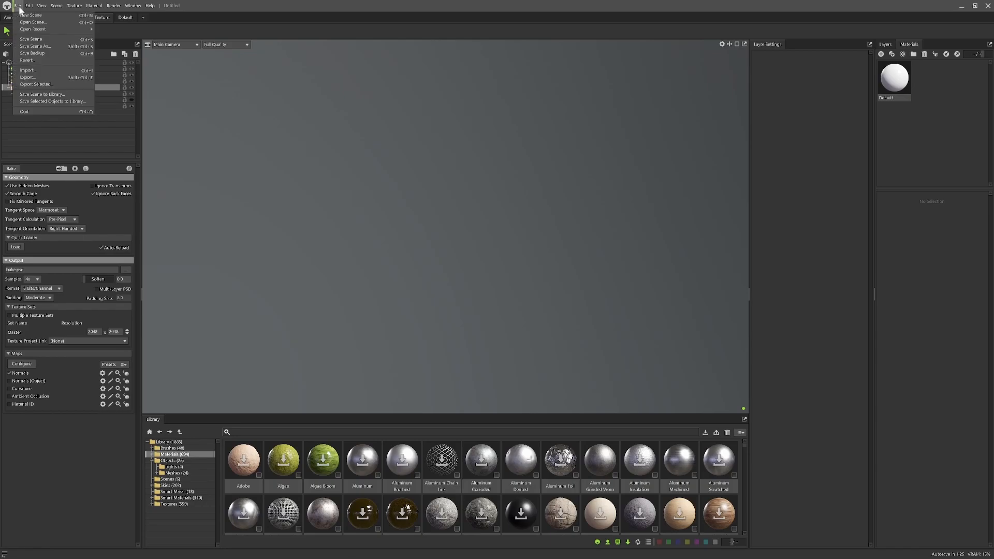
{"action": "mouse_move", "coordinate": [30, 39]}
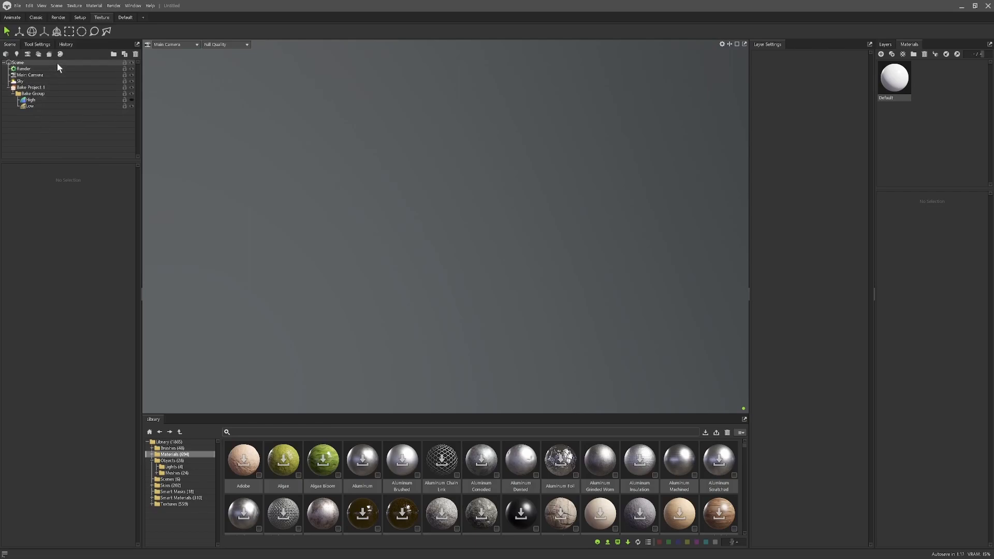
{"action": "left_click", "coordinate": [31, 86]}
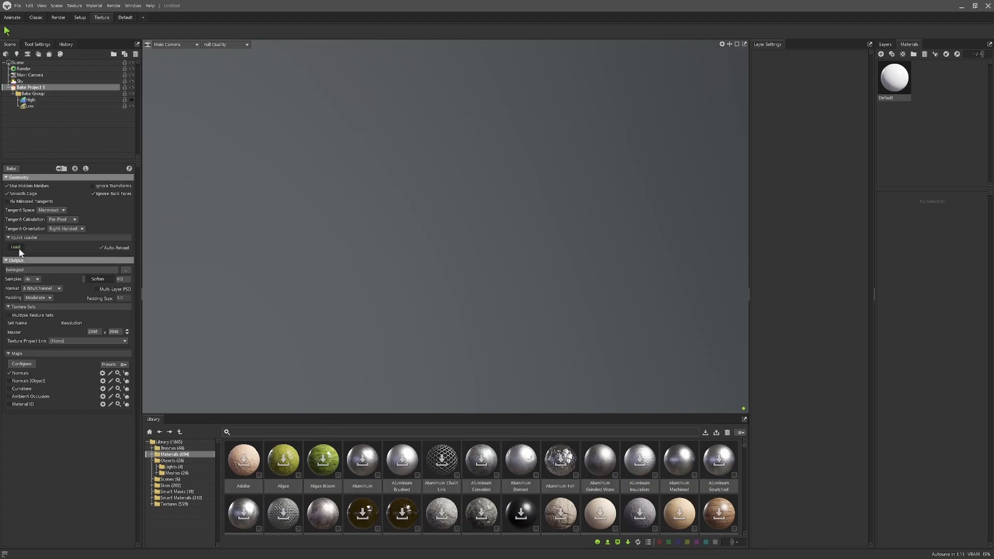
Load the exported LuggageBake.fbx into the bake project.
{"action": "left_click", "coordinate": [14, 247]}
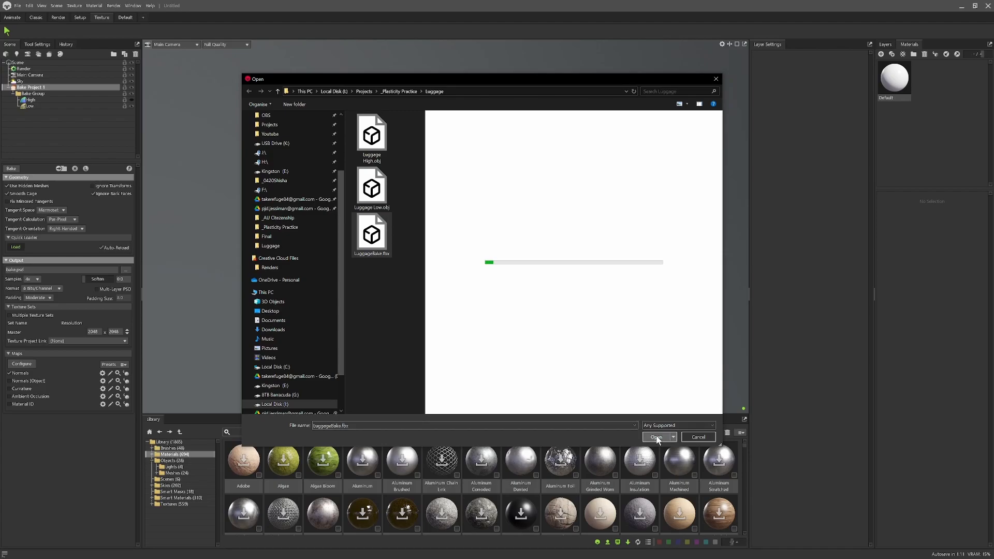
{"action": "left_click", "coordinate": [655, 437]}
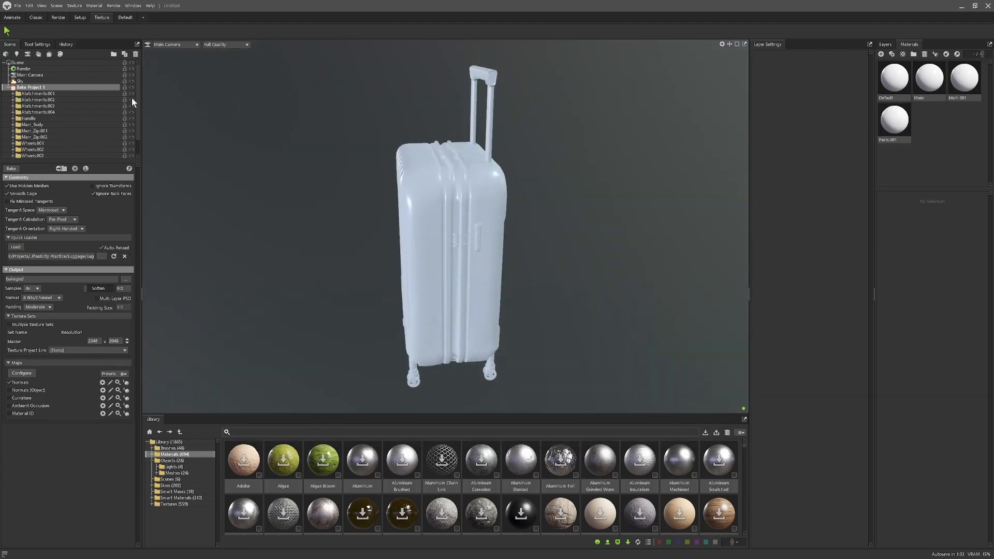
{"action": "scroll", "scroll_direction": "down", "scroll_amount": 3}
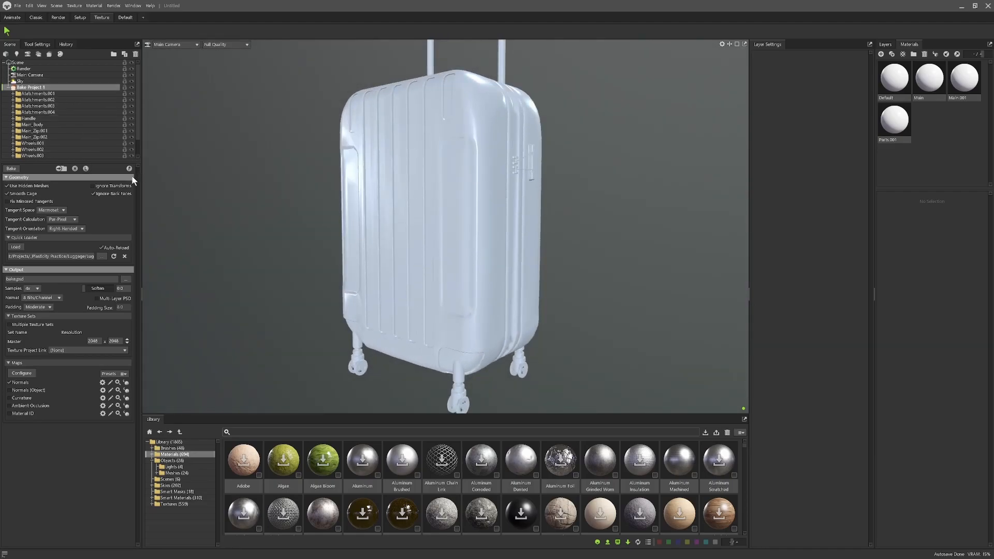
Run the bake, choosing a new output path of bake.psd in the Luggage folder.
{"action": "left_click", "coordinate": [10, 168]}
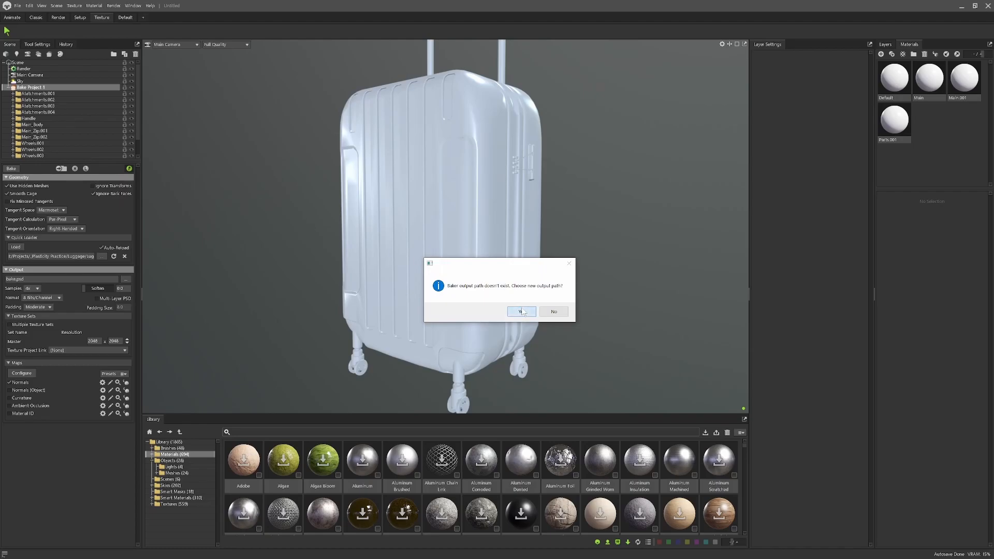
{"action": "left_click", "coordinate": [520, 311]}
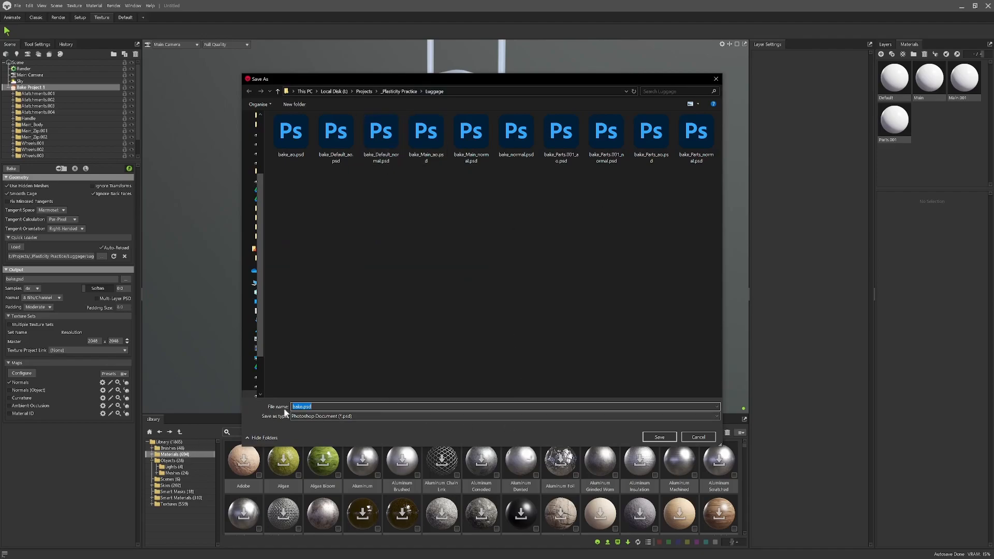
{"action": "left_click", "coordinate": [658, 436]}
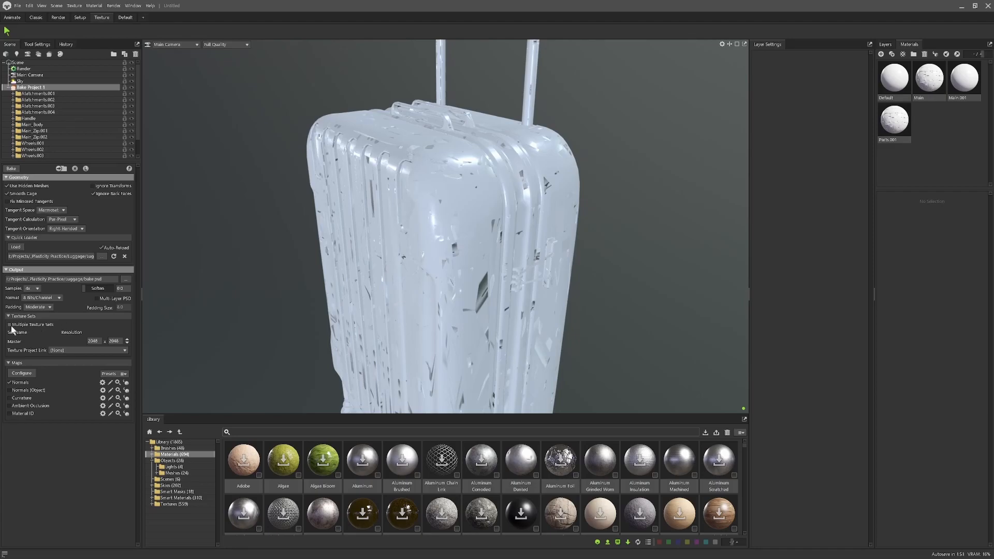
Enable Multiple Texture Sets and set Parts.001 resolution to 1024 by 1024.
{"action": "left_click", "coordinate": [9, 324]}
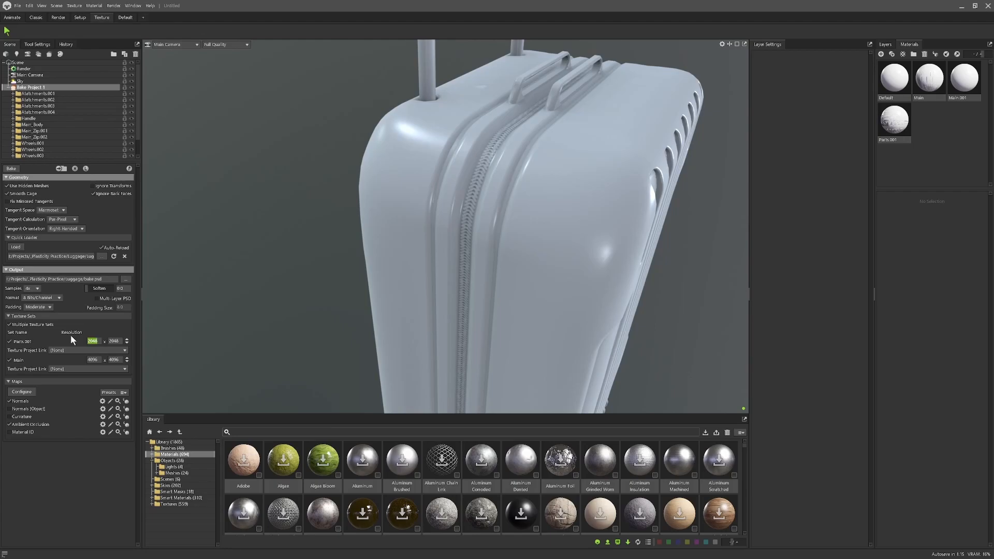
{"action": "type", "text": "1024"}
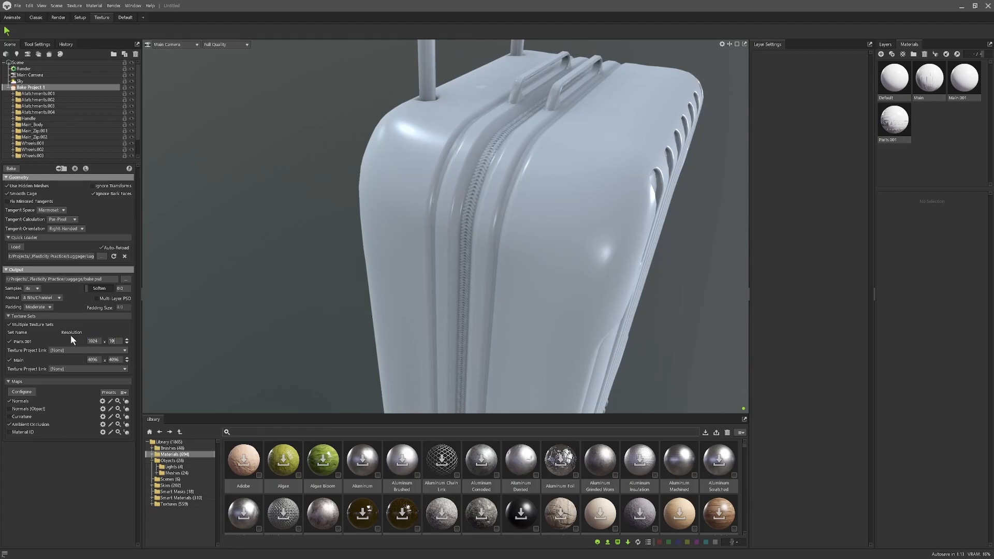
{"action": "type", "text": "1024"}
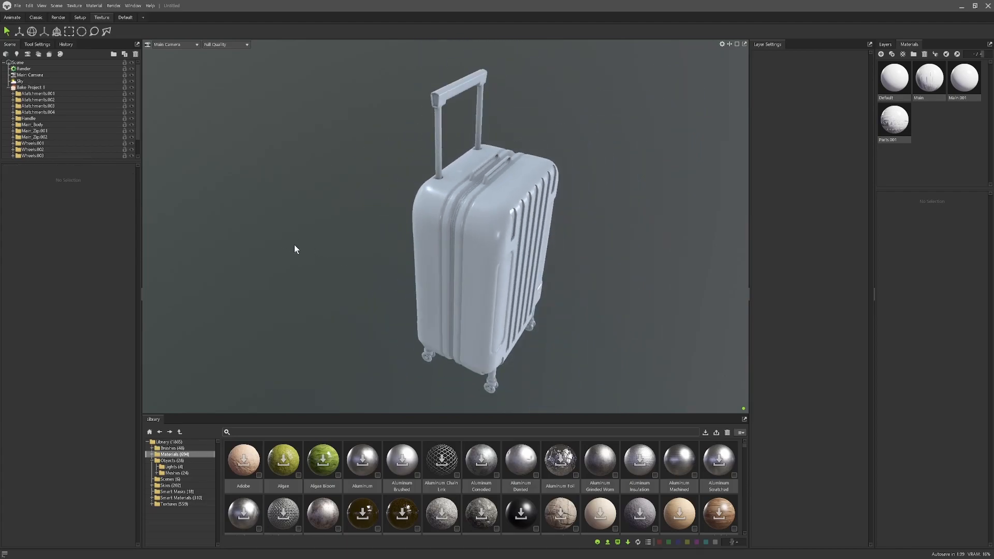
Expand Wheels.003 and preview its low group's cage and offset painting.
{"action": "left_click", "coordinate": [31, 87]}
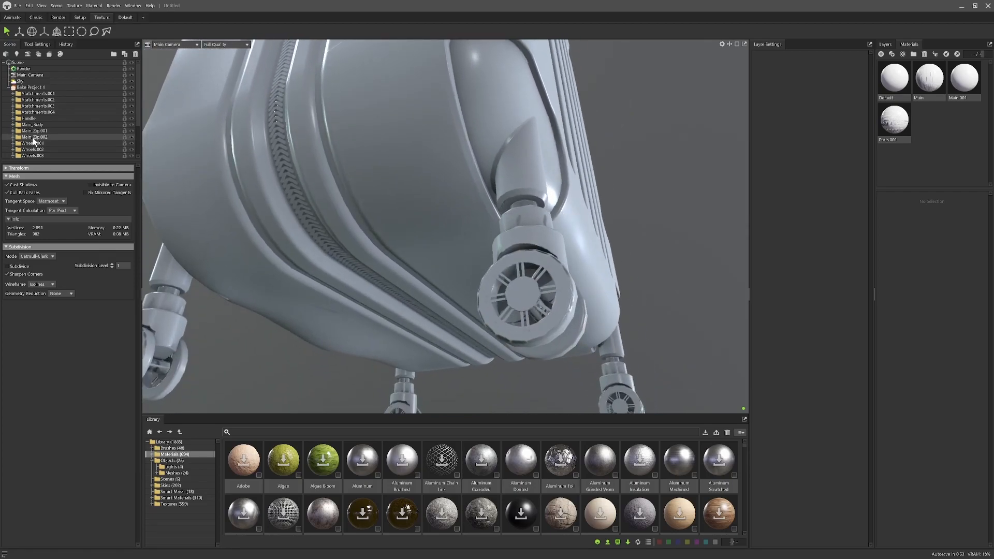
{"action": "left_click", "coordinate": [14, 131]}
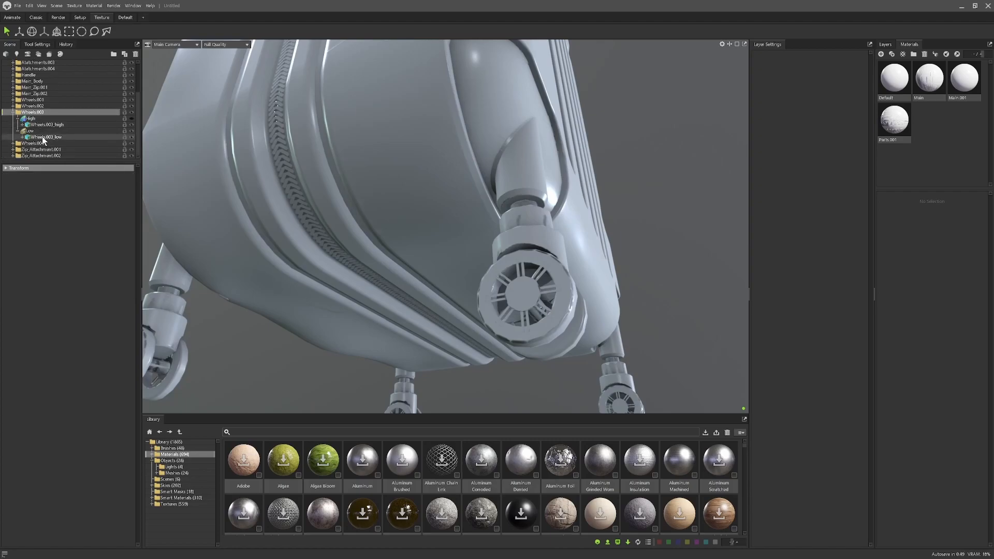
{"action": "mouse_move", "coordinate": [45, 137]}
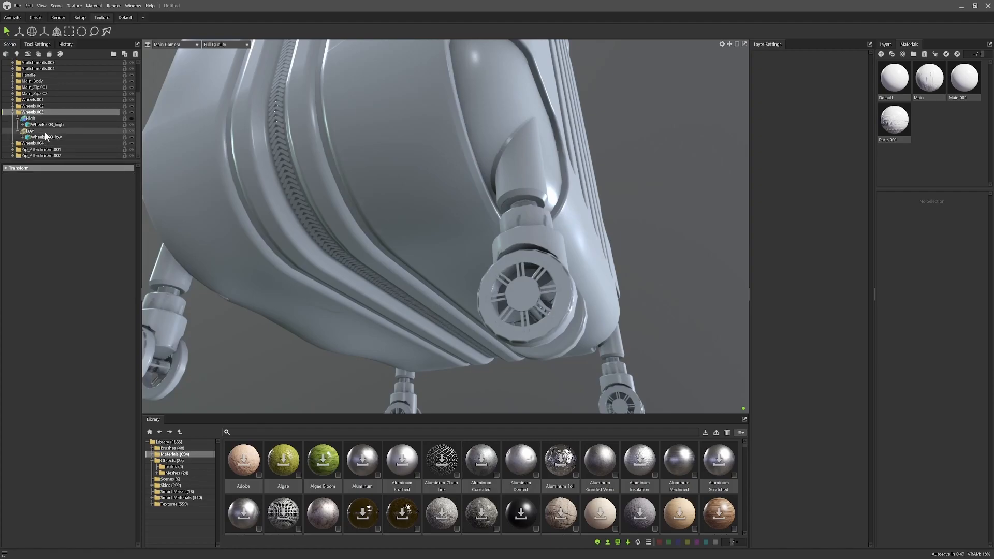
{"action": "left_click", "coordinate": [30, 130]}
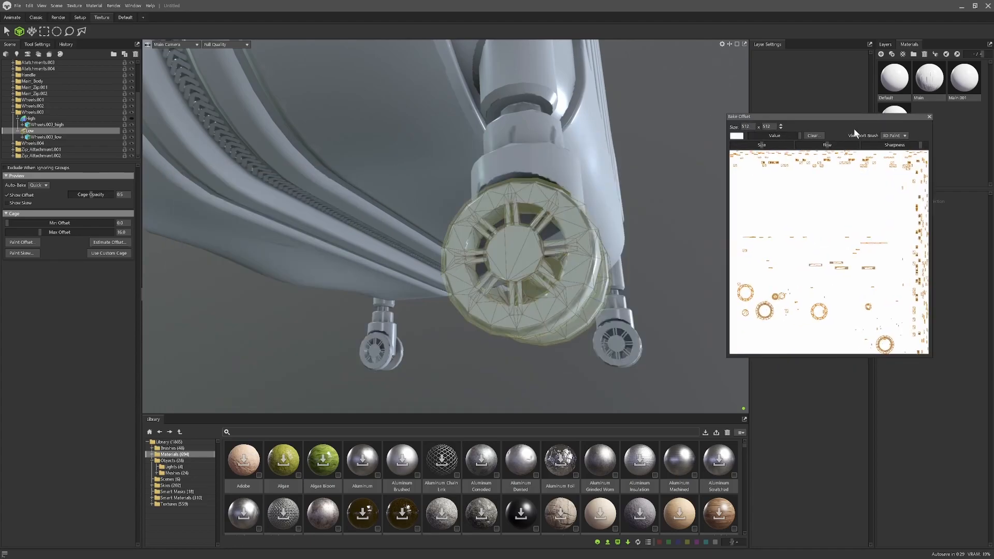
{"action": "left_click", "coordinate": [928, 117]}
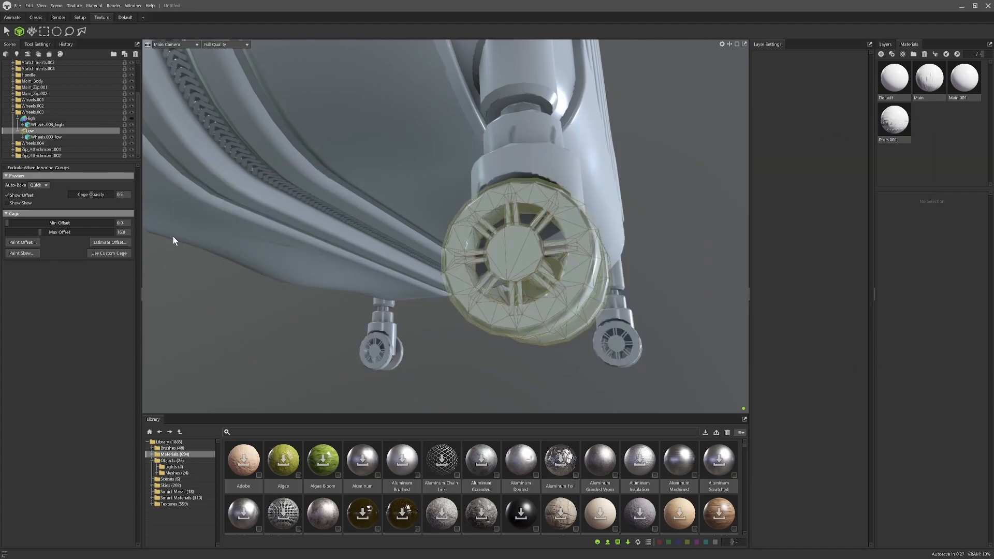
{"action": "left_click", "coordinate": [20, 242]}
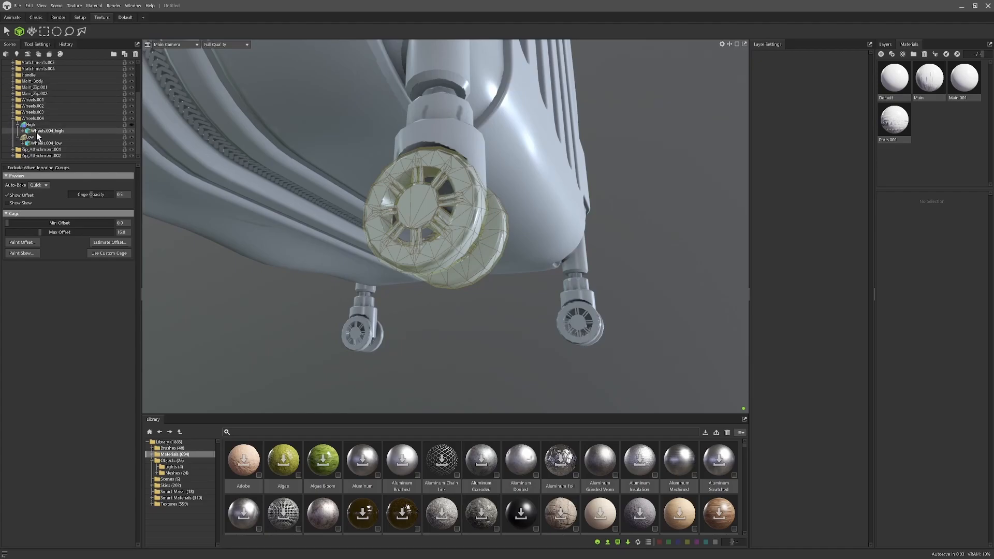
Review the Wheels.004 low group's cage from another angle, moving on to Wheels.001.
{"action": "left_click", "coordinate": [29, 136]}
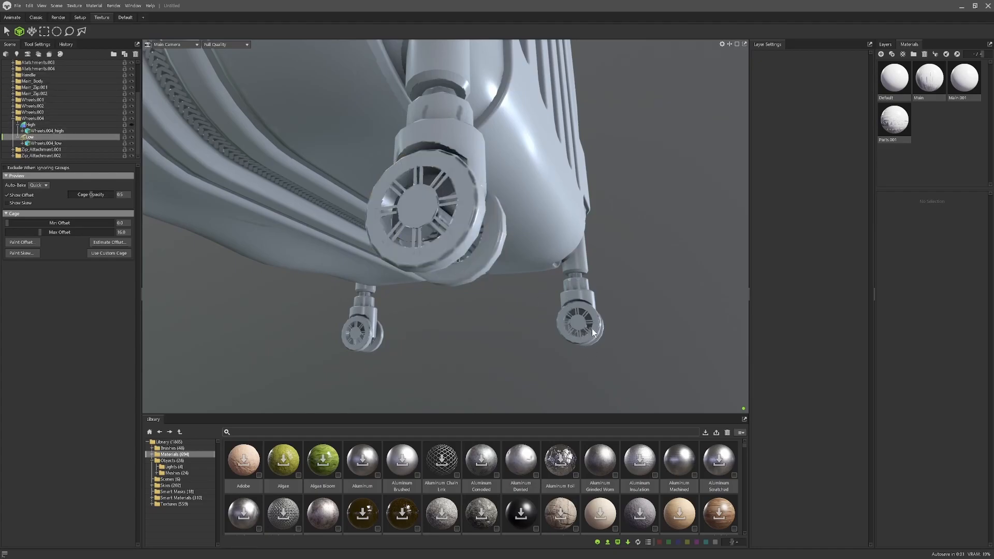
{"action": "left_click_drag", "start_coordinate": [570, 330], "coordinate": [386, 264]}
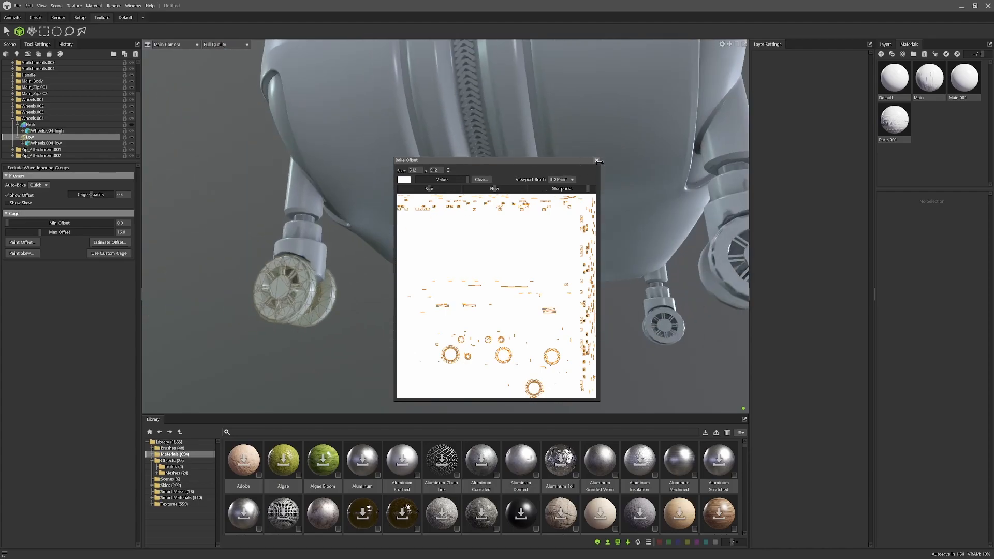
{"action": "left_click", "coordinate": [596, 161]}
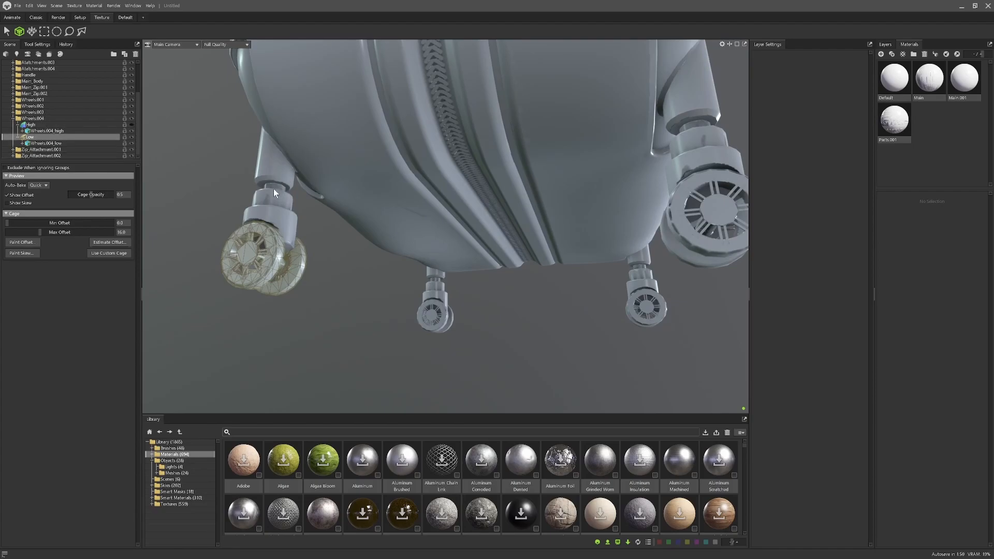
{"action": "left_click", "coordinate": [45, 131]}
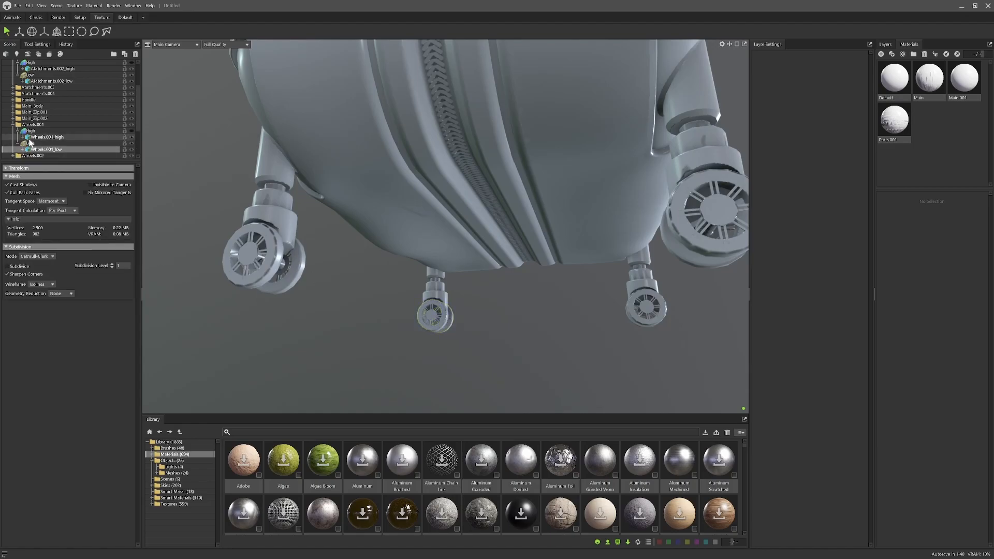
Select the Wheels.001 low group and open, move, and close its offset painting window.
{"action": "left_click", "coordinate": [29, 143]}
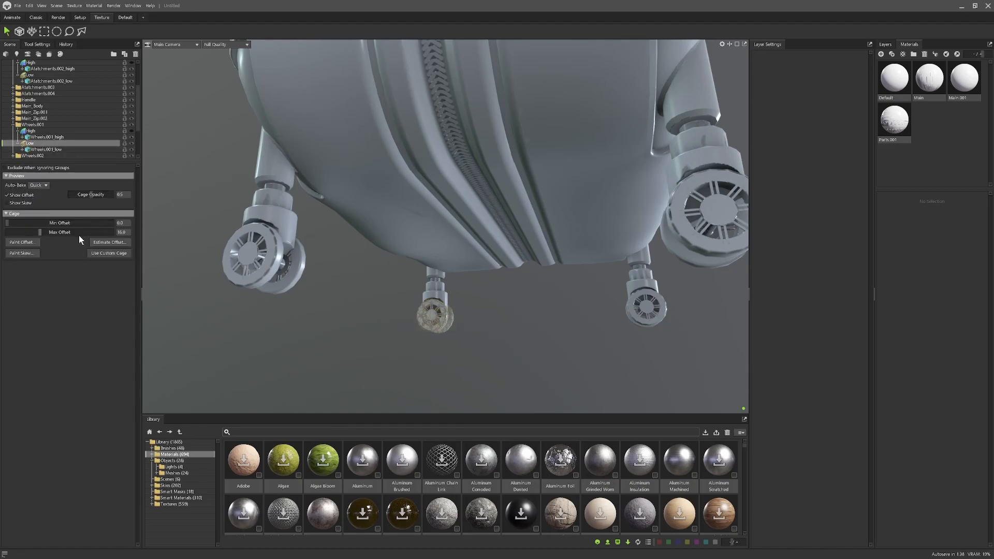
{"action": "left_click", "coordinate": [21, 242]}
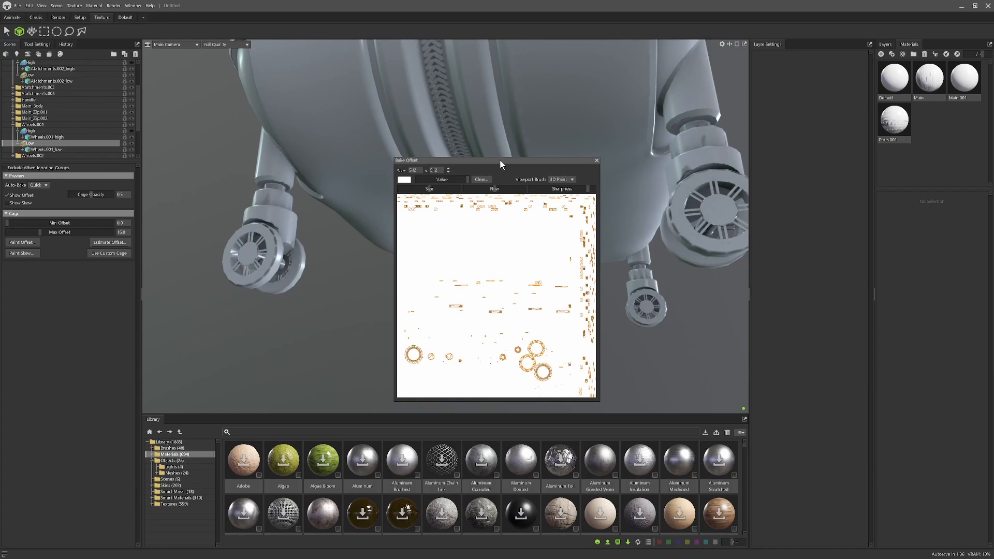
{"action": "left_click_drag", "start_coordinate": [501, 160], "coordinate": [703, 151]}
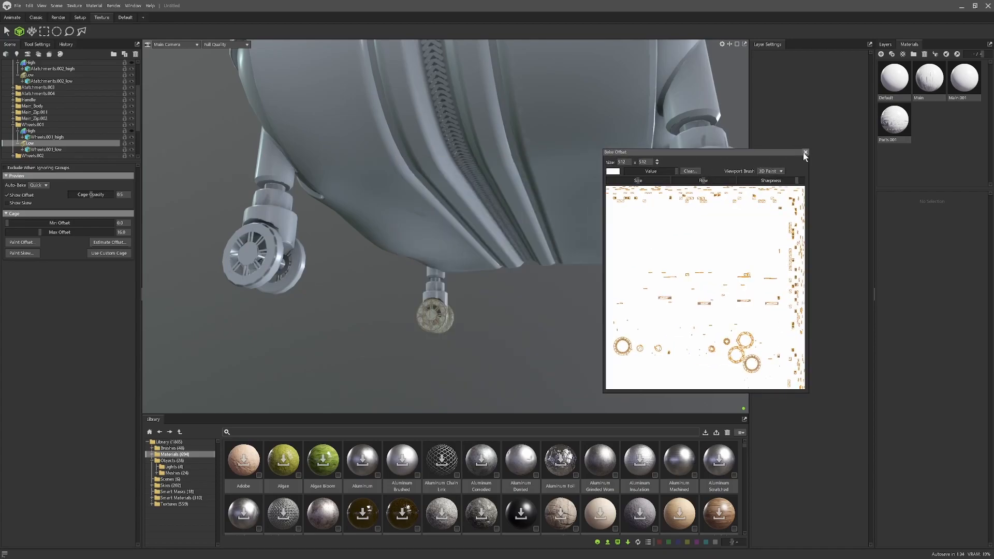
{"action": "left_click", "coordinate": [804, 155]}
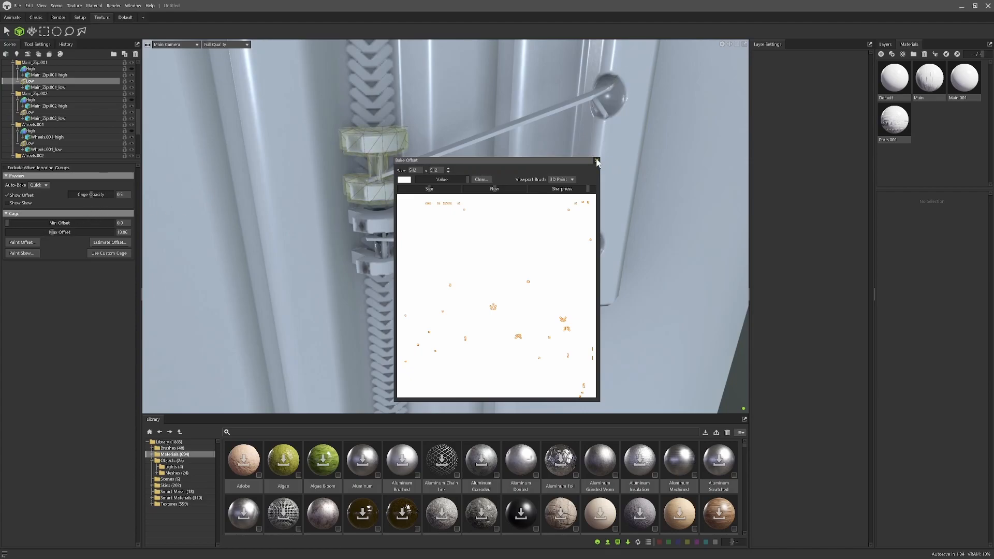
Estimate the Zip_Attachment.001 cage offset and close the offset painting windows.
{"action": "left_click", "coordinate": [595, 160]}
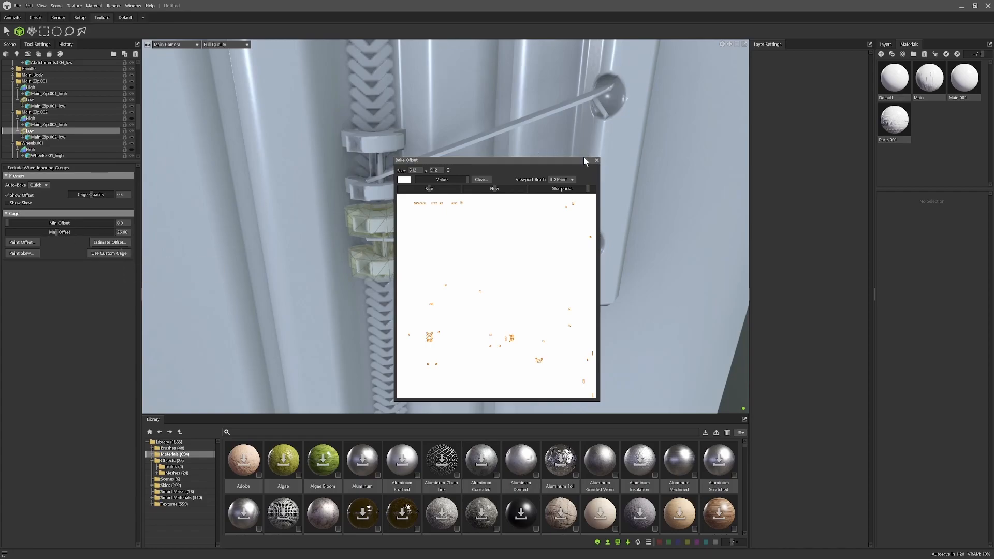
{"action": "left_click", "coordinate": [595, 160]}
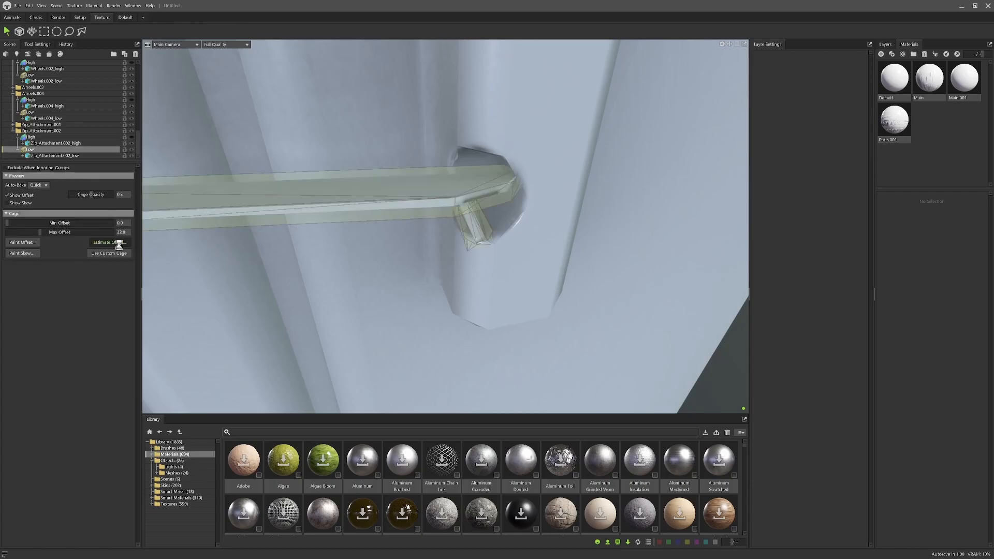
{"action": "left_click", "coordinate": [109, 242]}
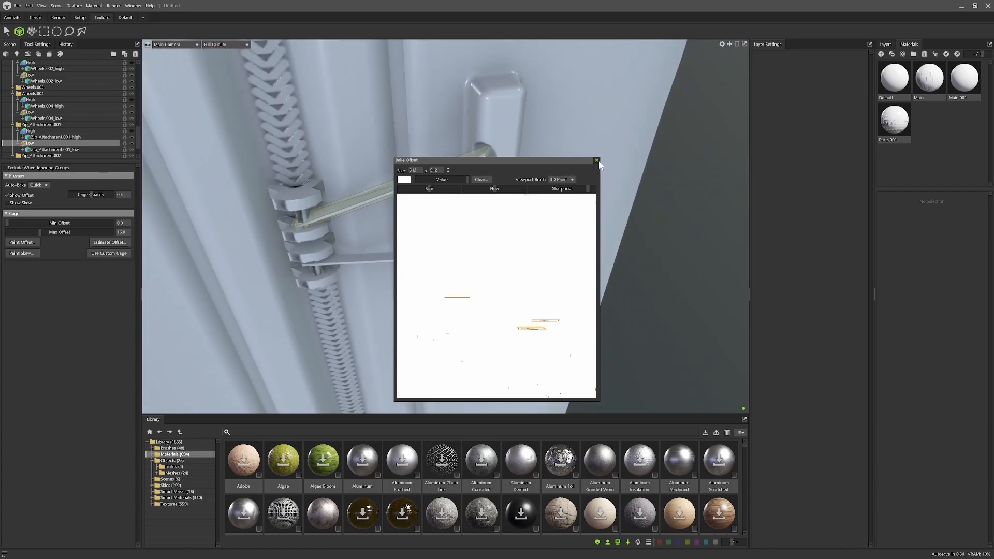
{"action": "left_click", "coordinate": [595, 160]}
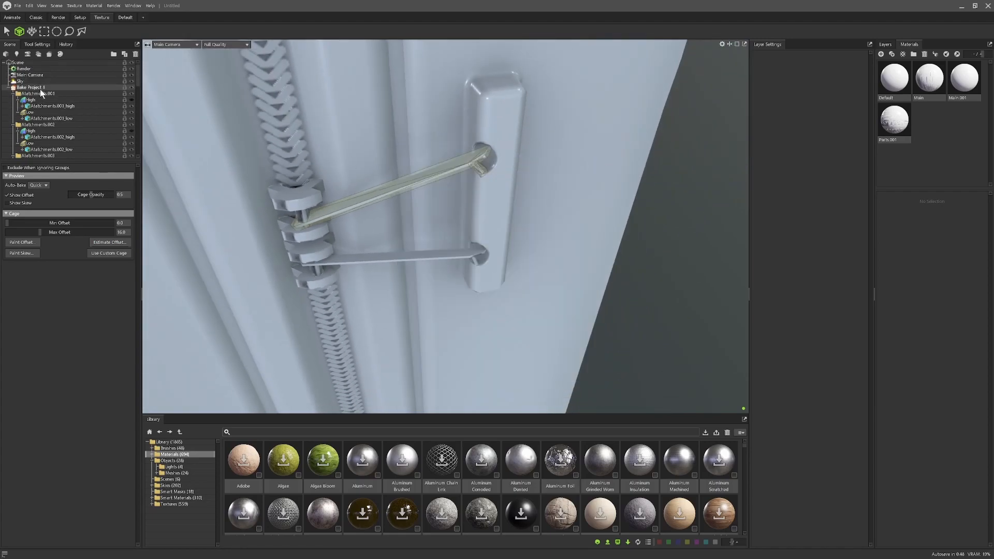
Select a bake-project mesh and orbit in close on a luggage leg and wheel.
{"action": "left_click", "coordinate": [32, 87]}
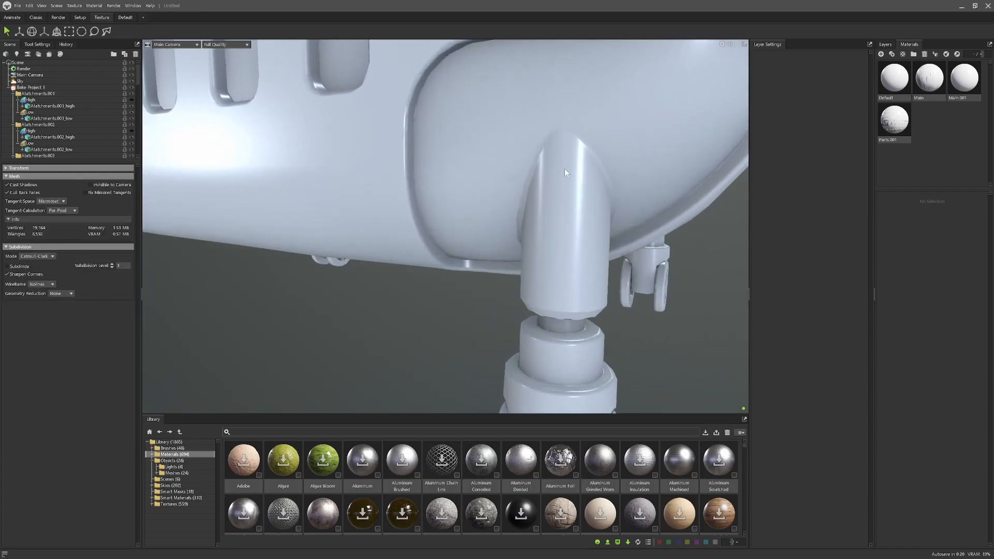
{"action": "left_click_drag", "start_coordinate": [564, 172], "coordinate": [380, 184]}
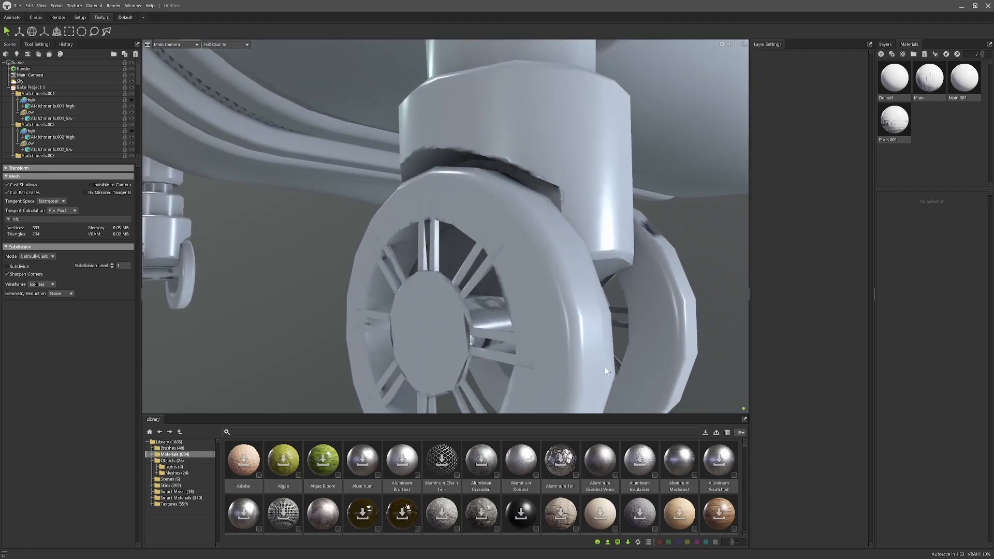
{"action": "left_click_drag", "start_coordinate": [605, 371], "coordinate": [491, 209]}
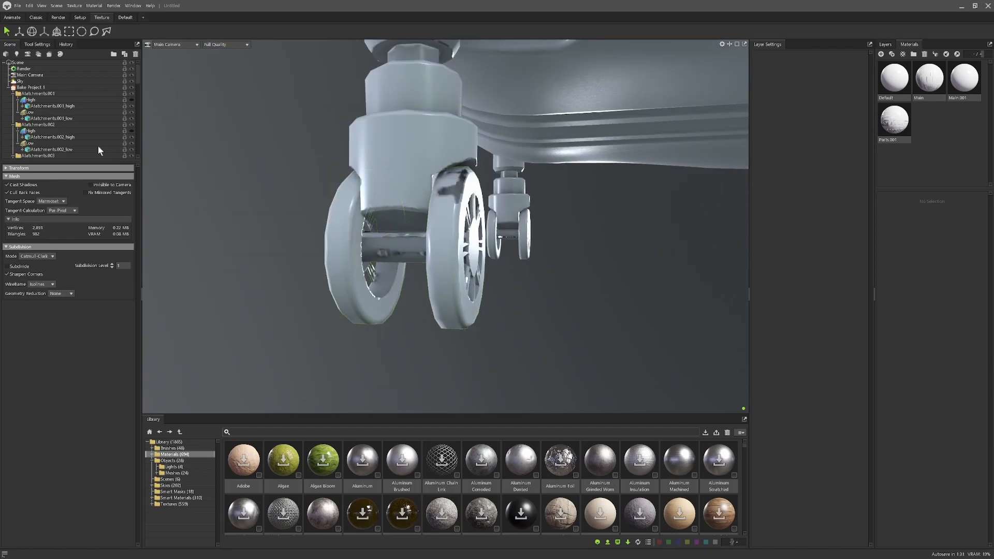
{"action": "scroll", "scroll_direction": "down", "scroll_amount": 3}
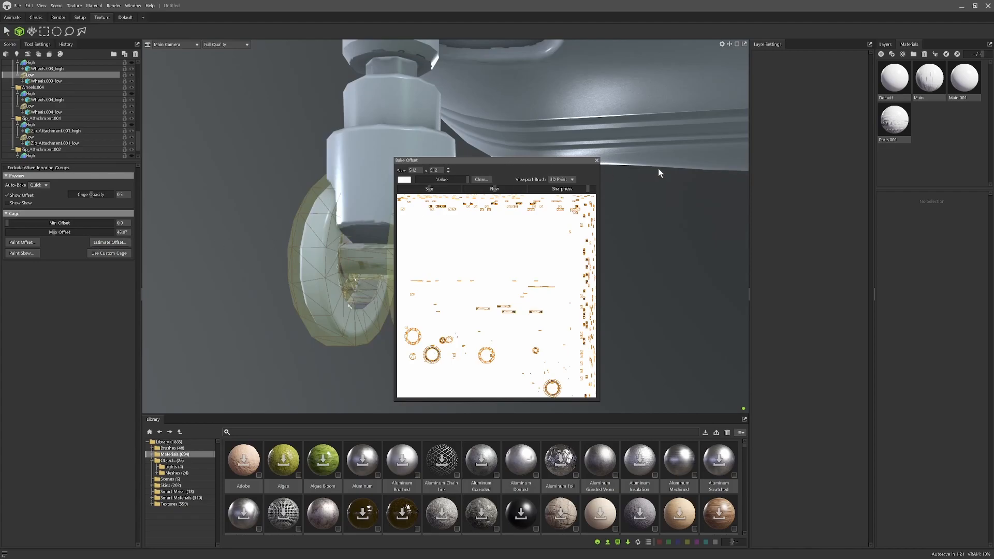
Close the offset painting window and adjust the Attachments.002 low mesh's cage Max Offset.
{"action": "left_click_drag", "start_coordinate": [496, 160], "coordinate": [678, 151]}
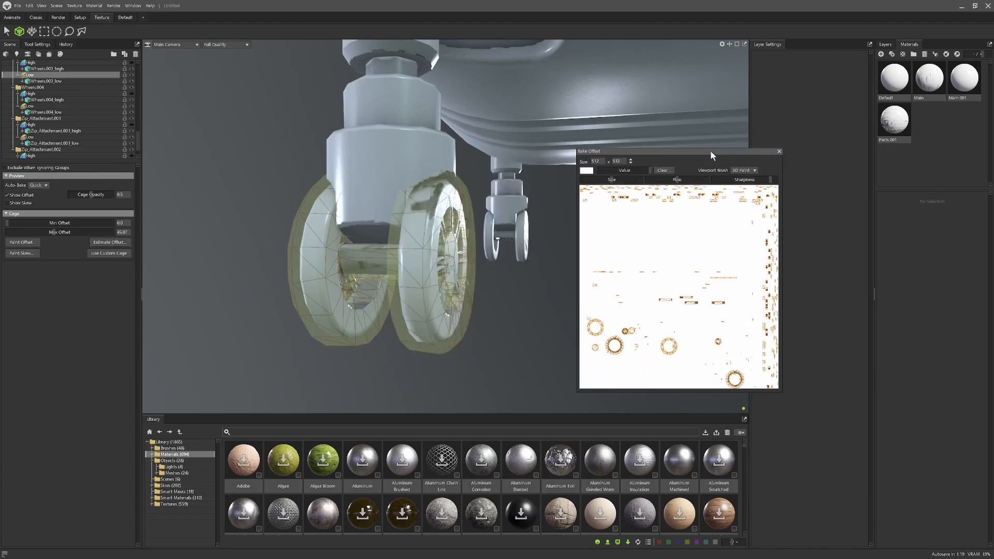
{"action": "left_click", "coordinate": [778, 150]}
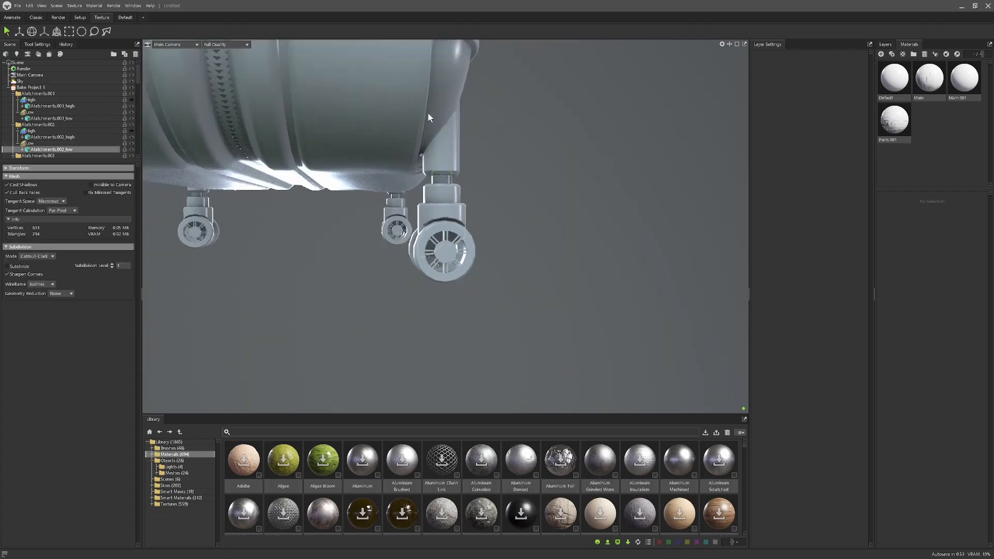
{"action": "left_click", "coordinate": [29, 143]}
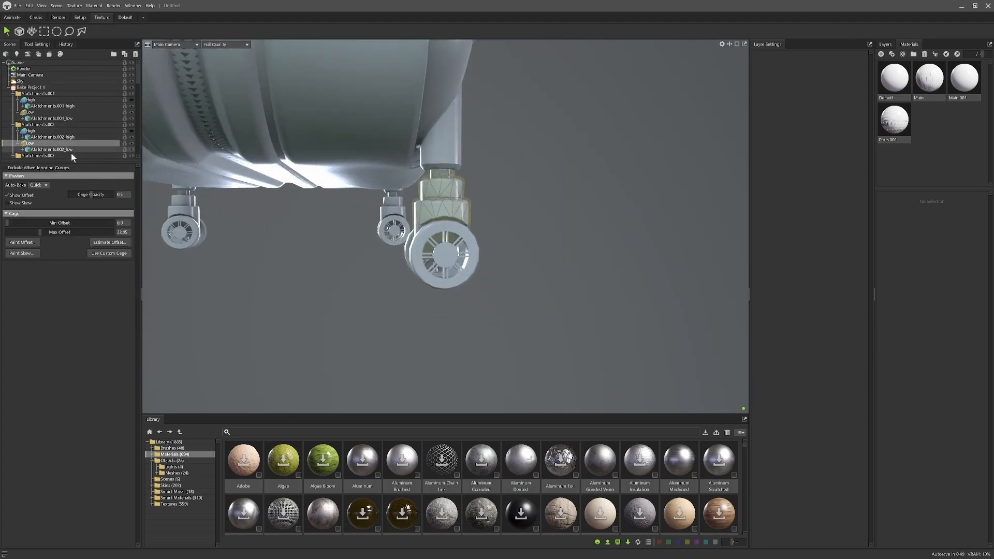
{"action": "left_click_drag", "start_coordinate": [63, 232], "coordinate": [114, 232]}
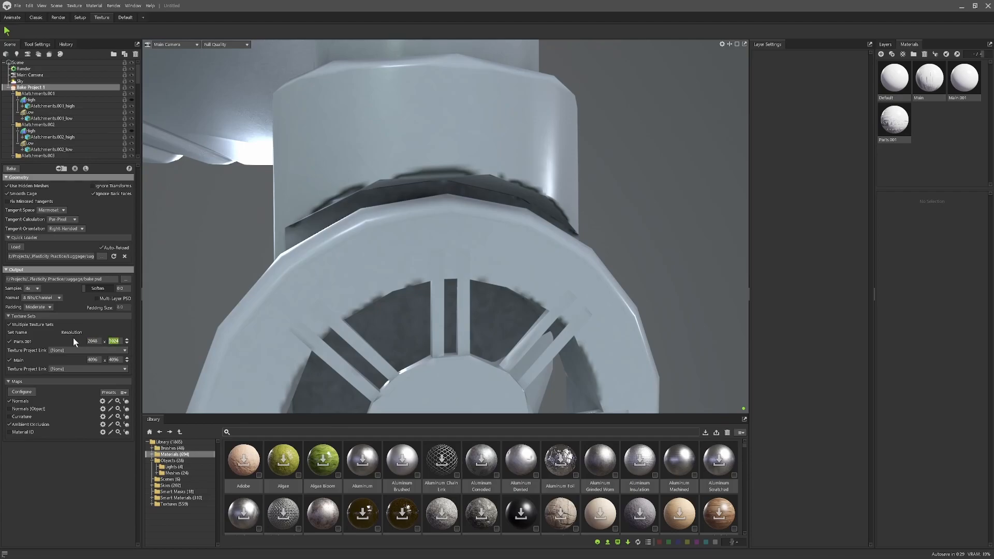
Enter 1024 for the Parts.001 texture set's width and height, leaving Main at 4096.
{"action": "type", "text": "2048"}
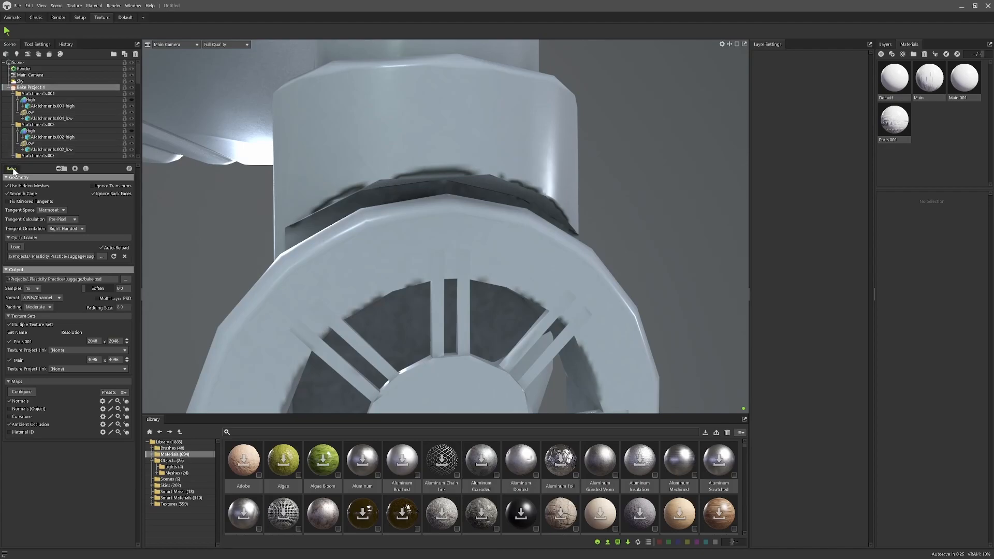
{"action": "left_click", "coordinate": [10, 167]}
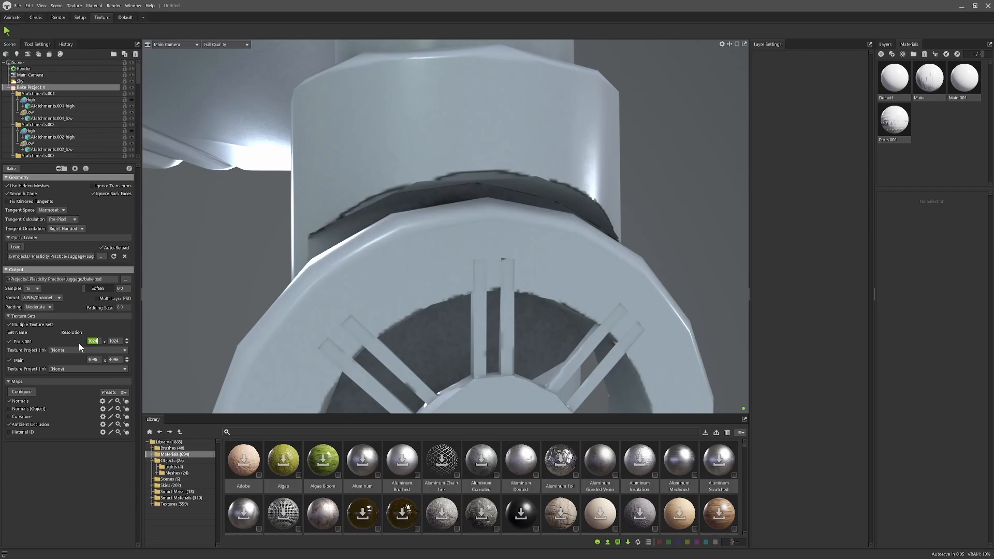
{"action": "type", "text": "5"}
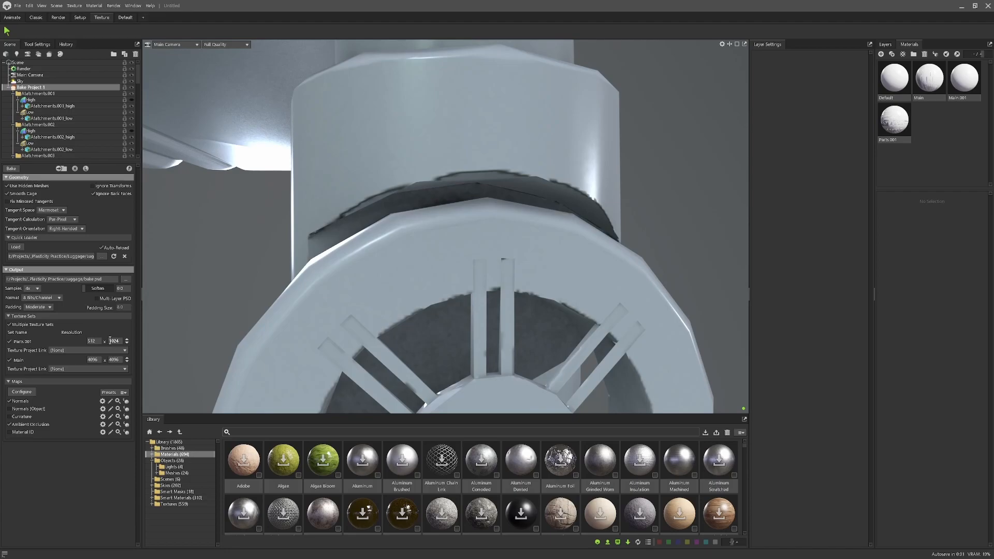
{"action": "left_click", "coordinate": [114, 341]}
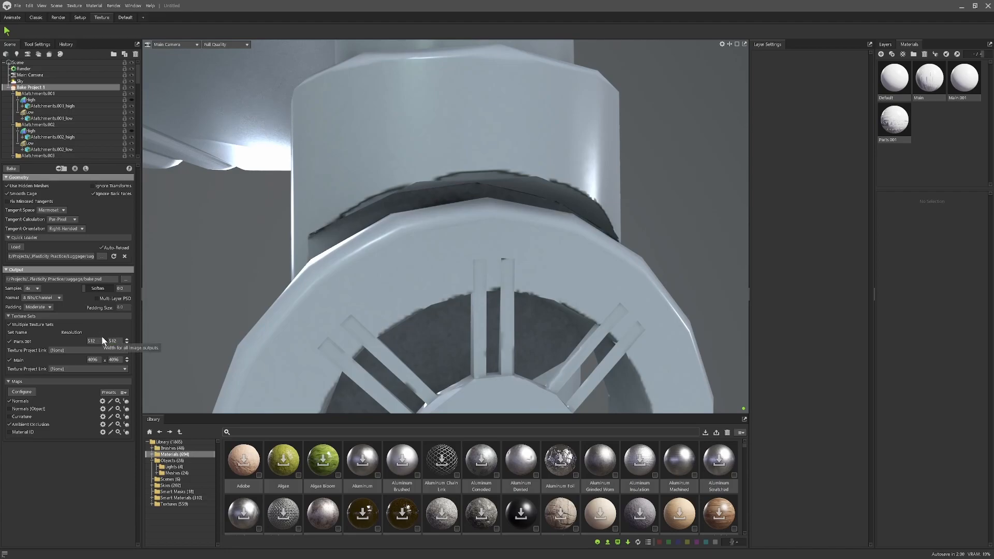
{"action": "left_click", "coordinate": [11, 168]}
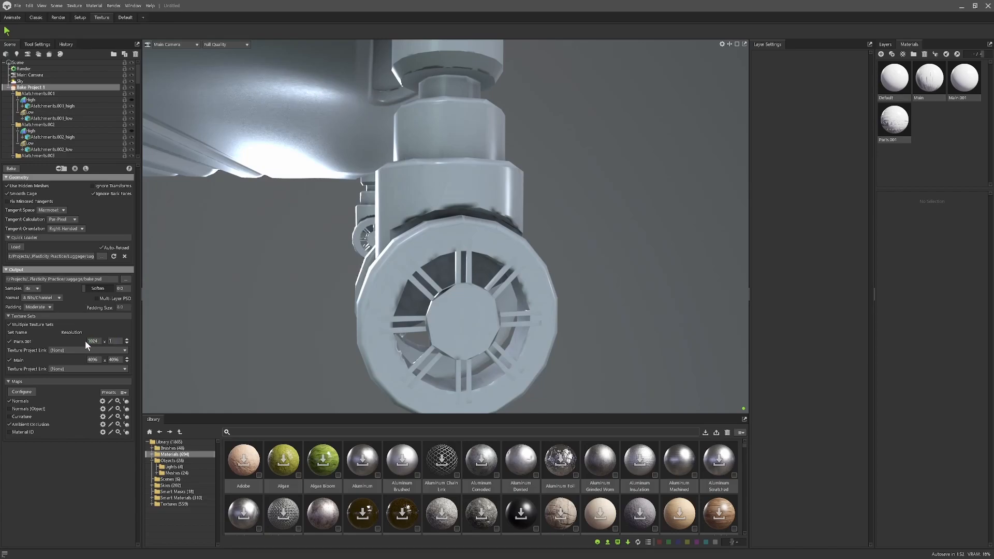
{"action": "type", "text": "1024"}
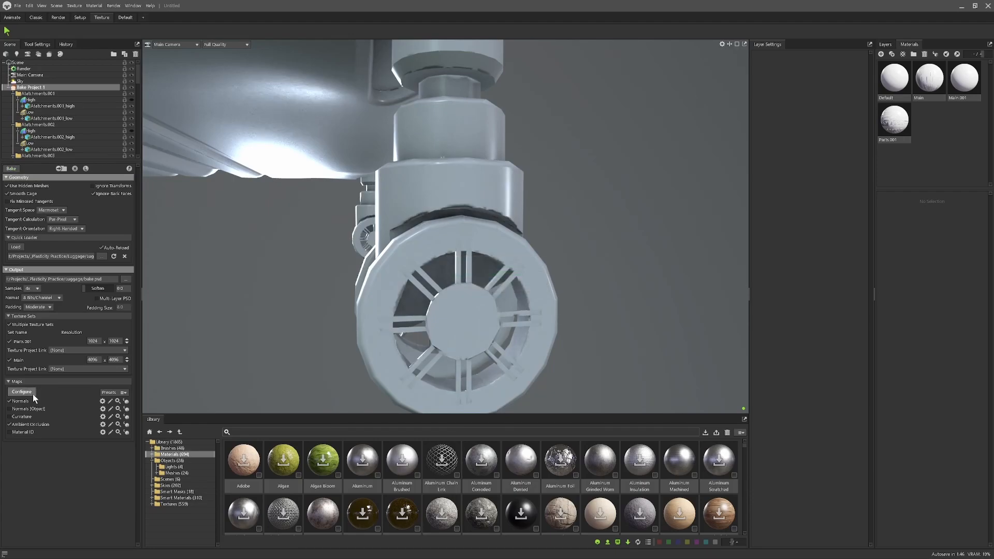
Tick Height, Position and Thickness in the Configure Maps list.
{"action": "left_click", "coordinate": [22, 392]}
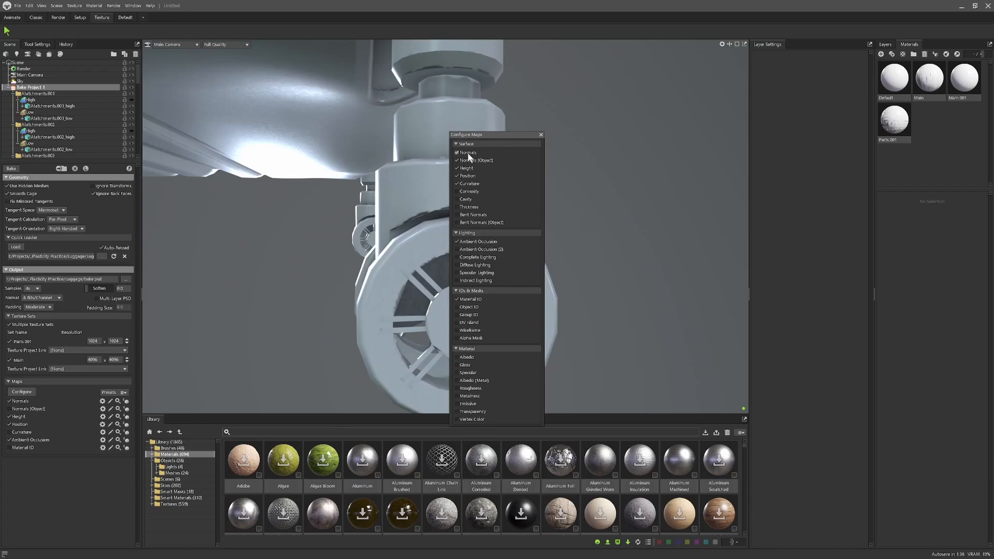
{"action": "left_click", "coordinate": [457, 160]}
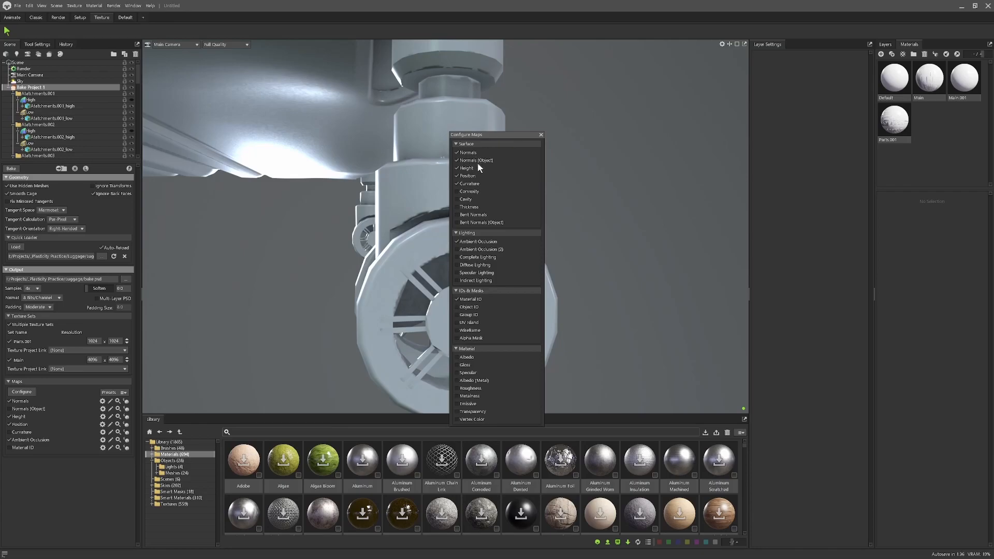
{"action": "left_click", "coordinate": [458, 175]}
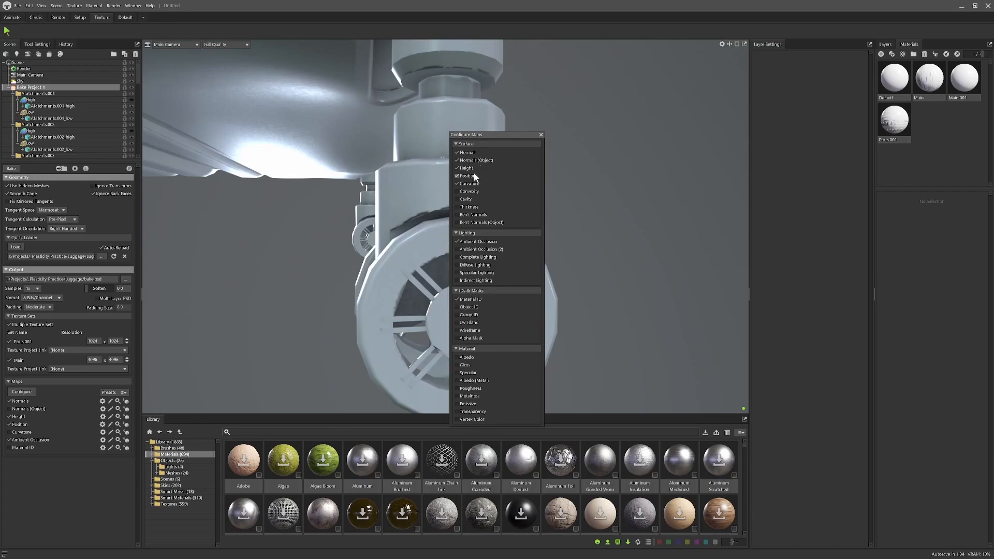
{"action": "left_click", "coordinate": [457, 176]}
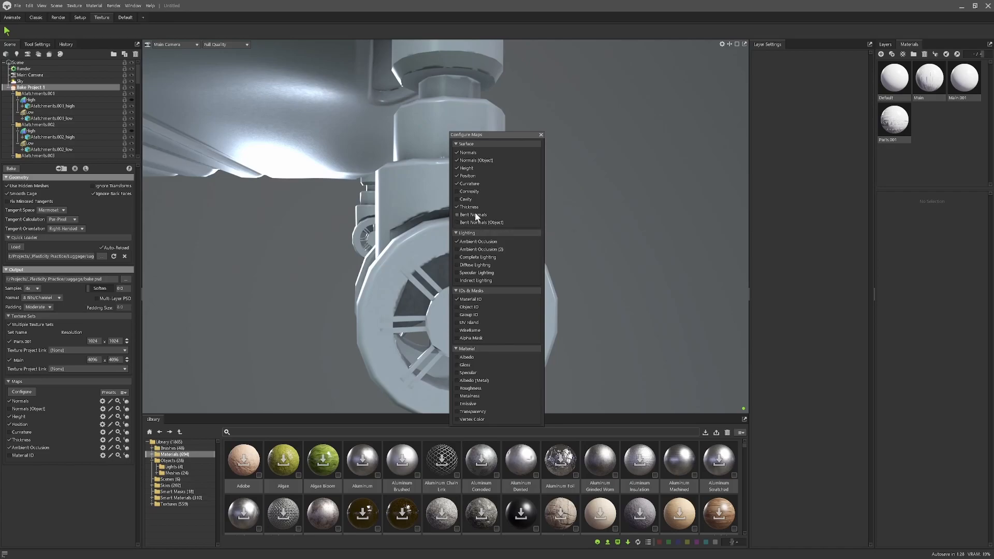
{"action": "mouse_move", "coordinate": [466, 199]}
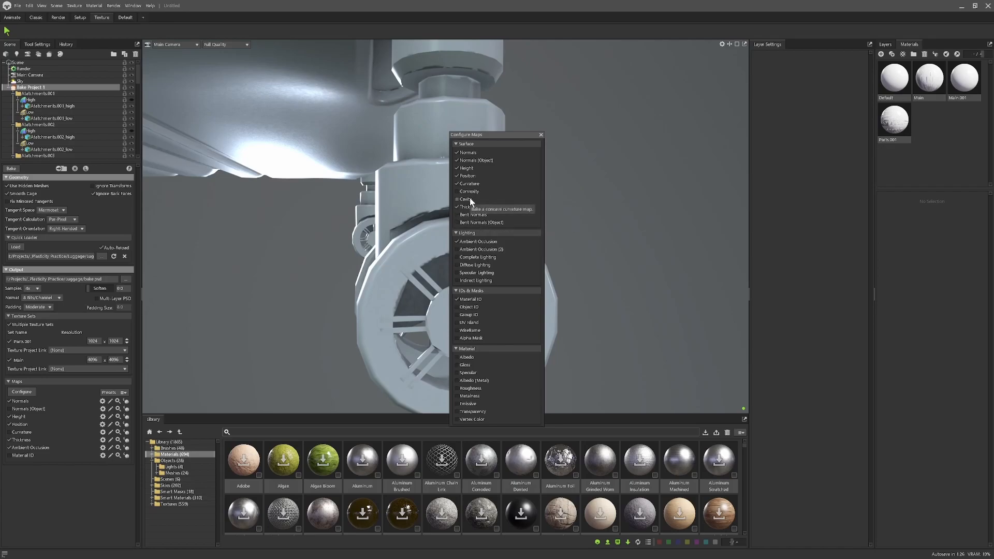